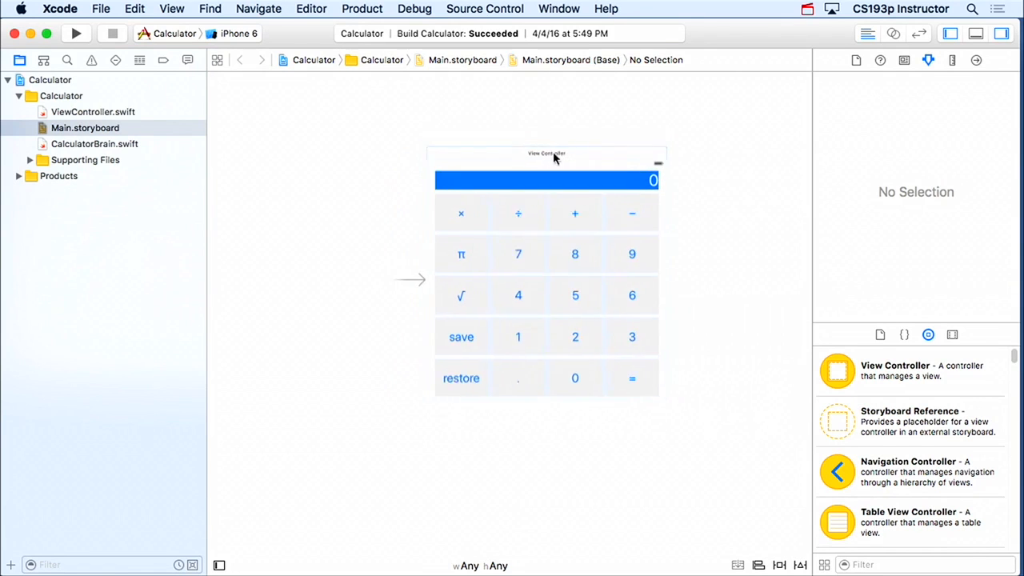
Set the new scene's button font size to 40 and retitle it 'Calculate!'.
click(547, 153)
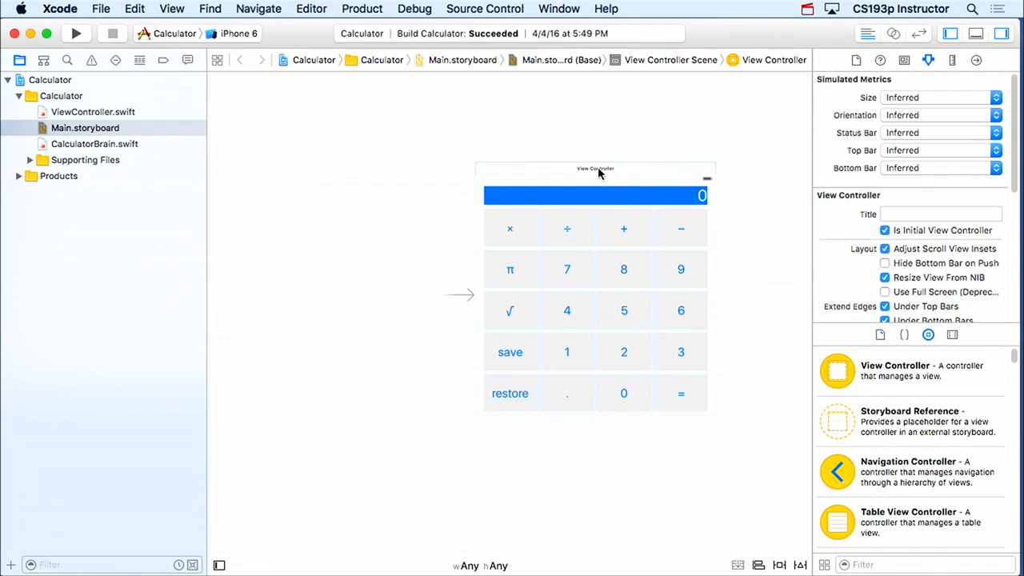
mouse_move(774, 334)
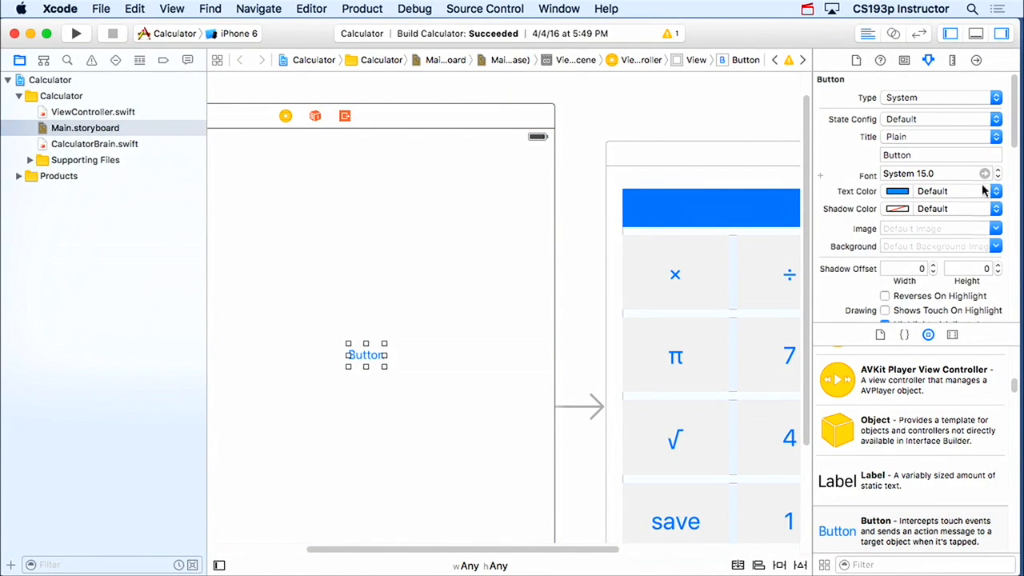
click(997, 173)
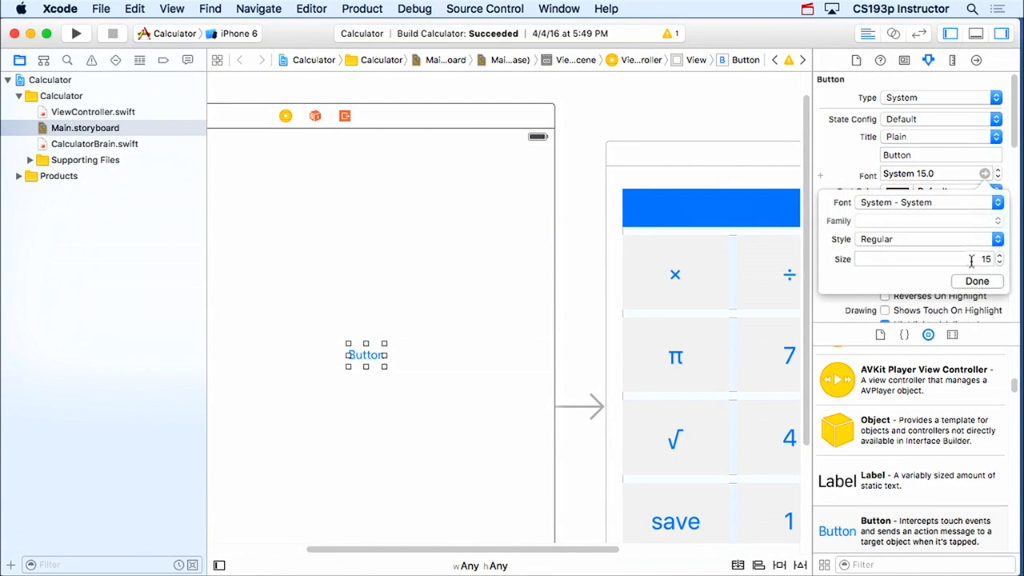
text(40)
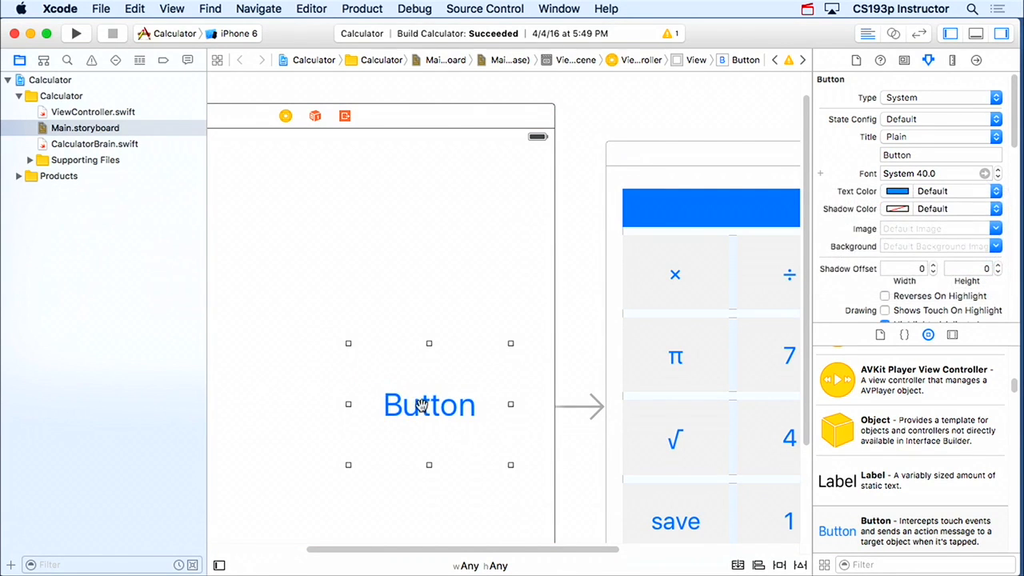
double_click(430, 405)
text(Calculate!)
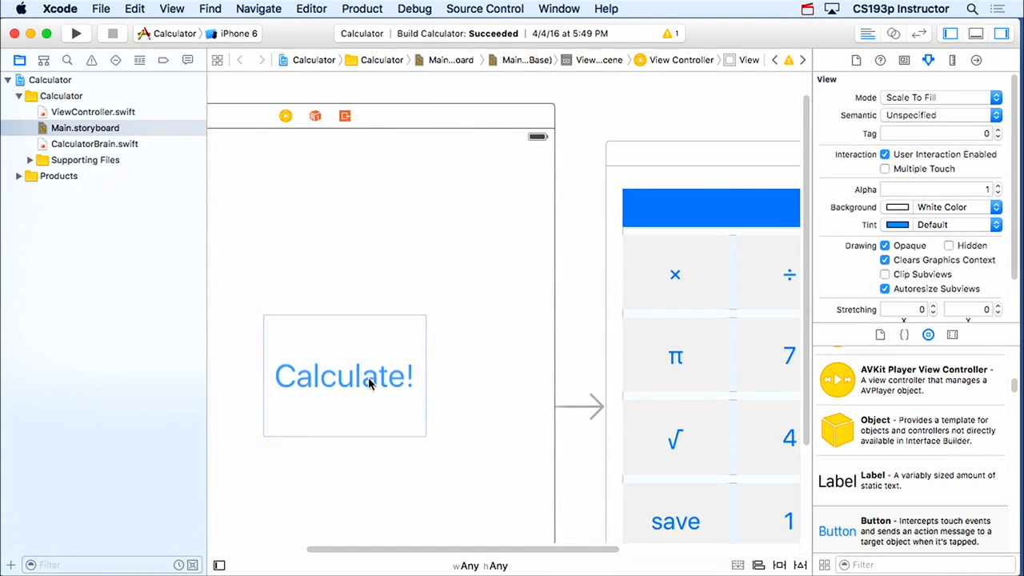
Delete the button's width and top-space constraints and reset to suggested constraints.
click(344, 376)
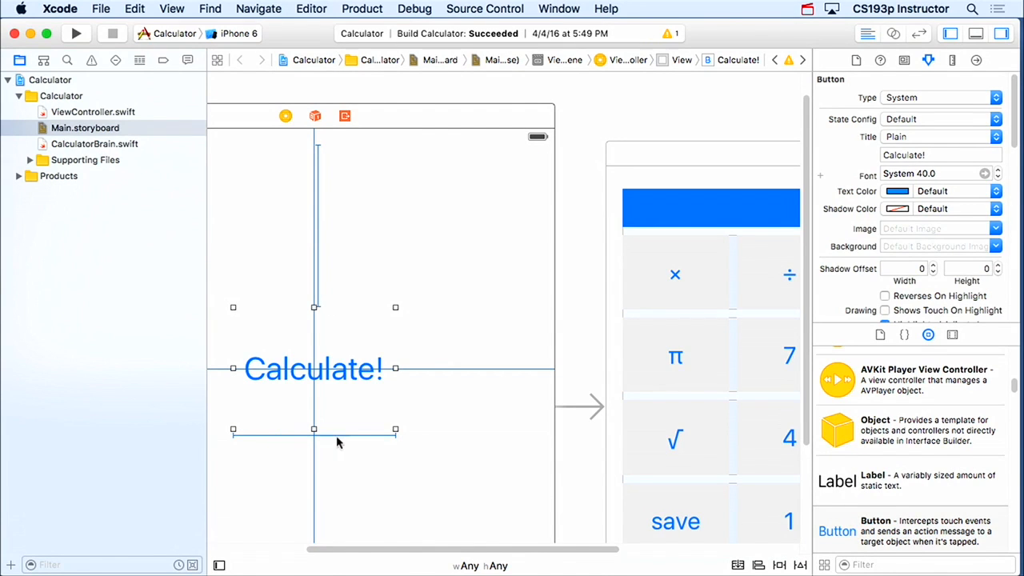
mouse_move(318, 280)
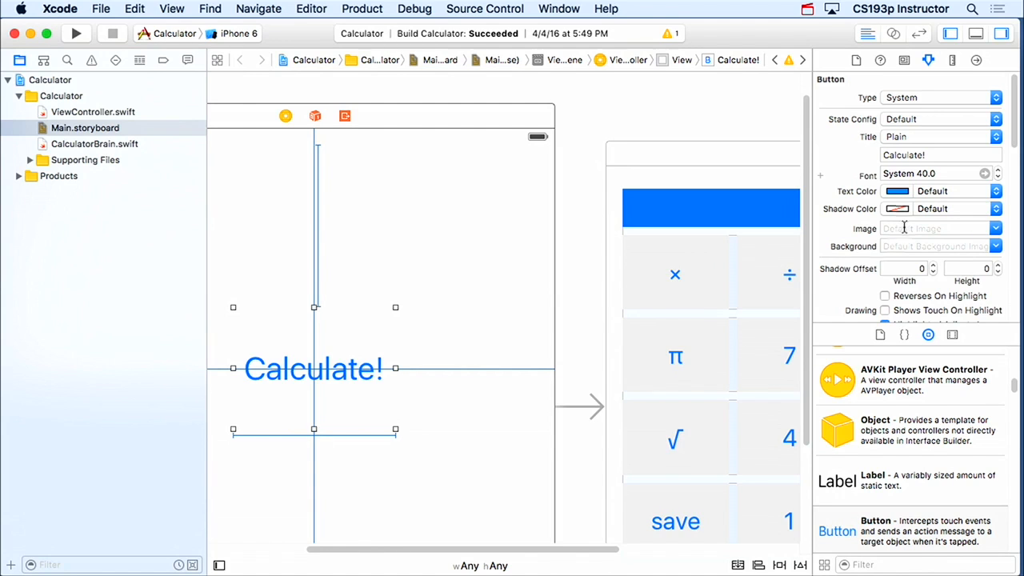
click(953, 60)
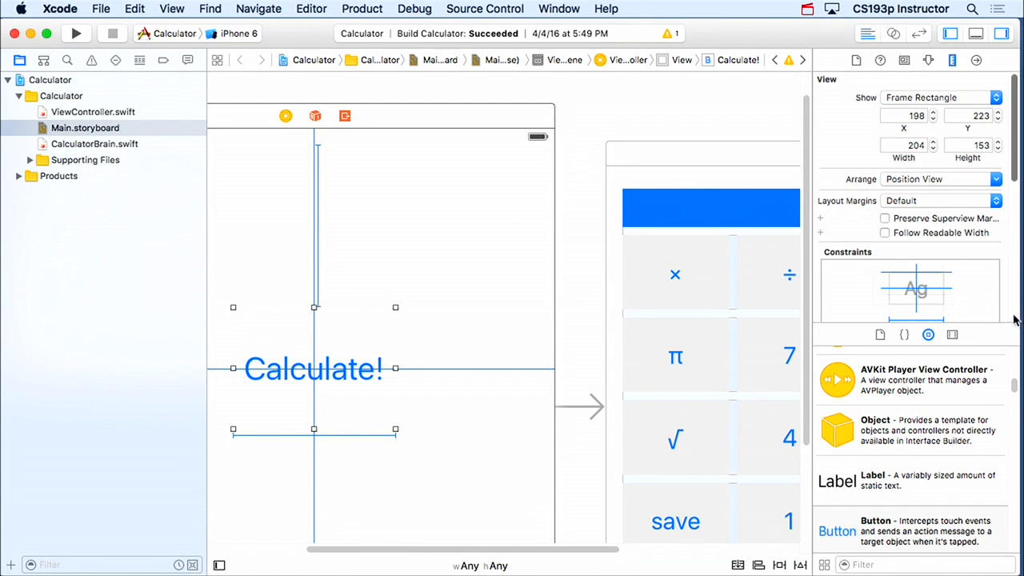
scroll(down, 3)
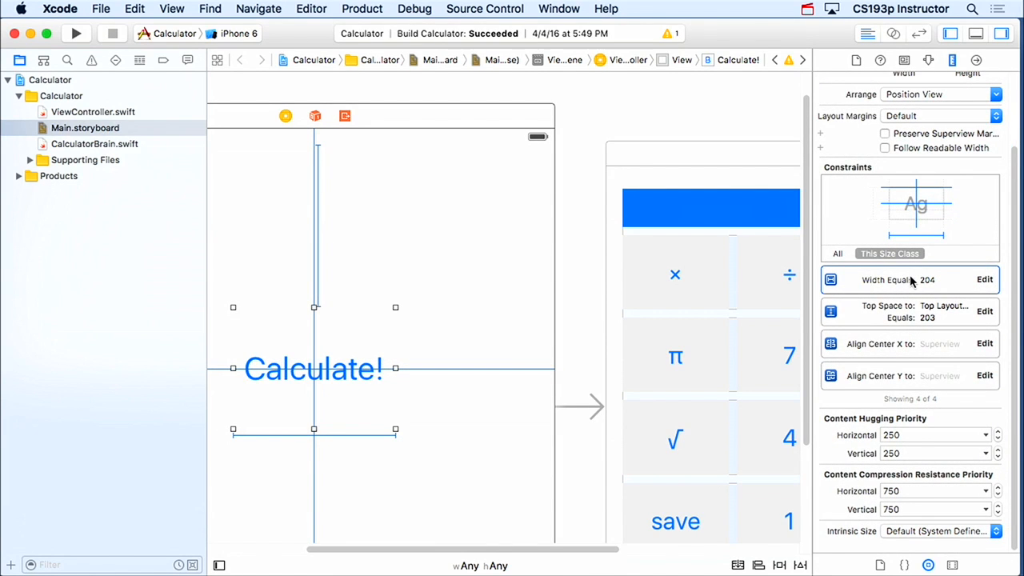
mouse_move(884, 279)
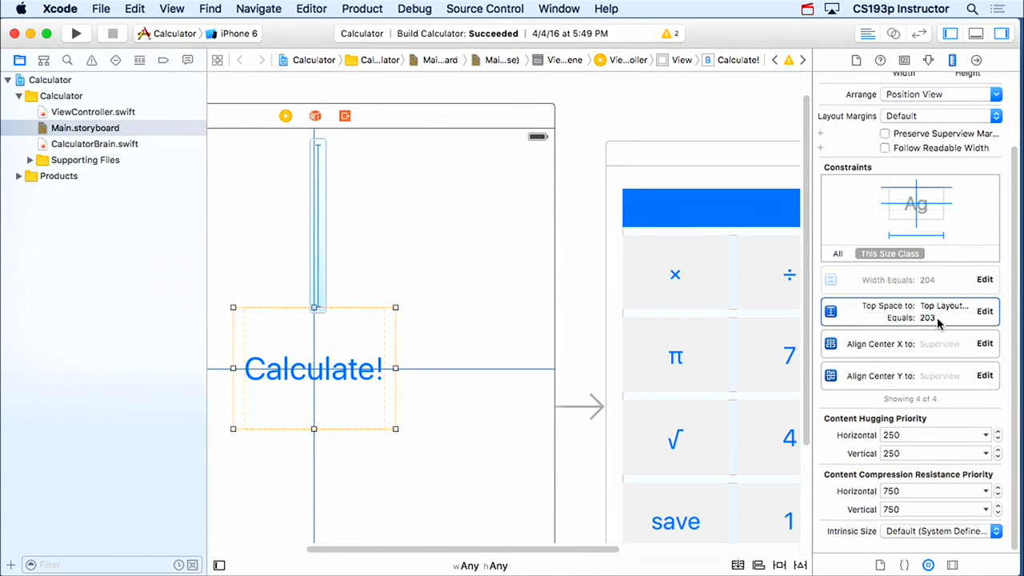
mouse_move(943, 318)
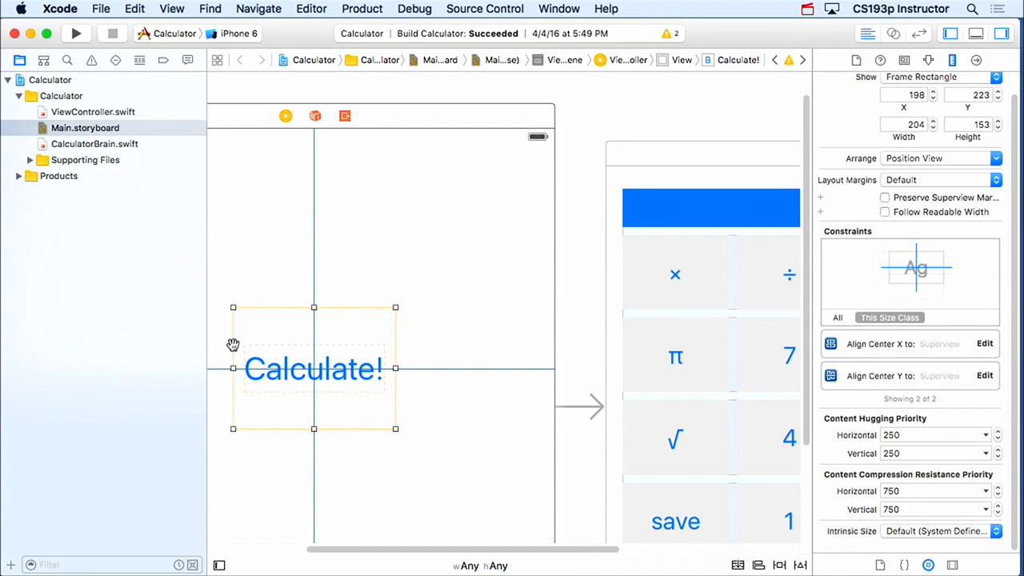
click(799, 565)
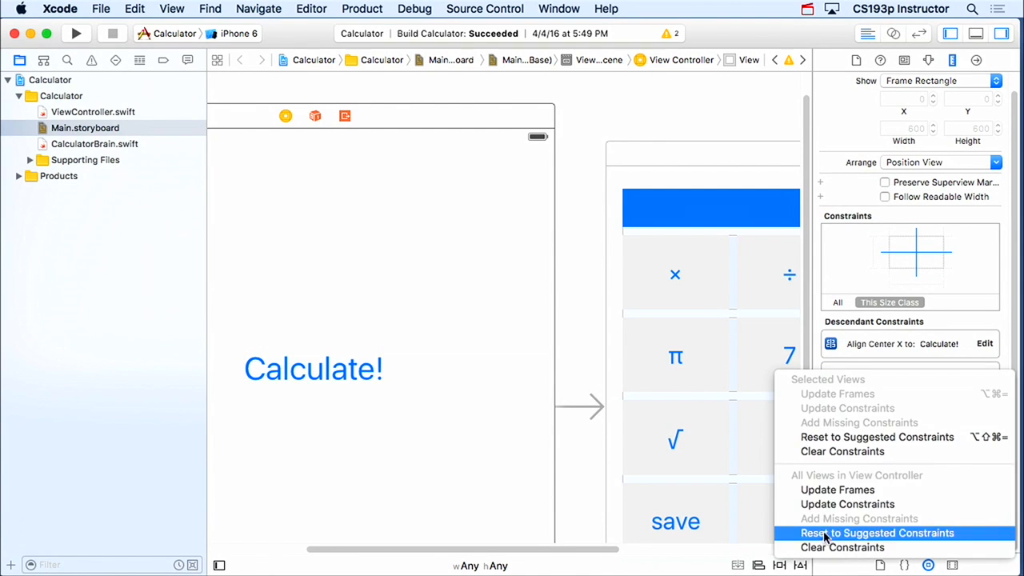
click(877, 532)
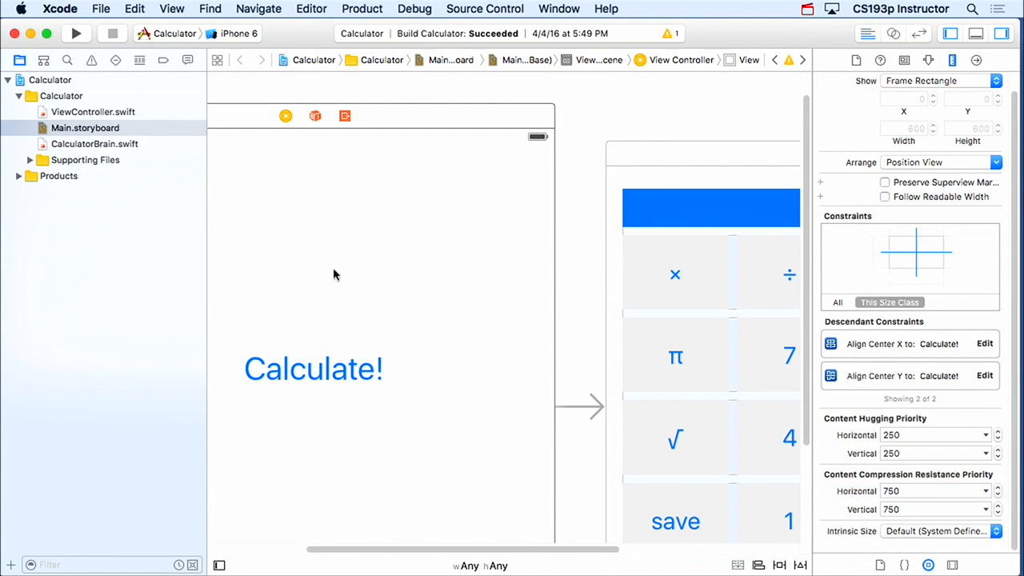
click(314, 368)
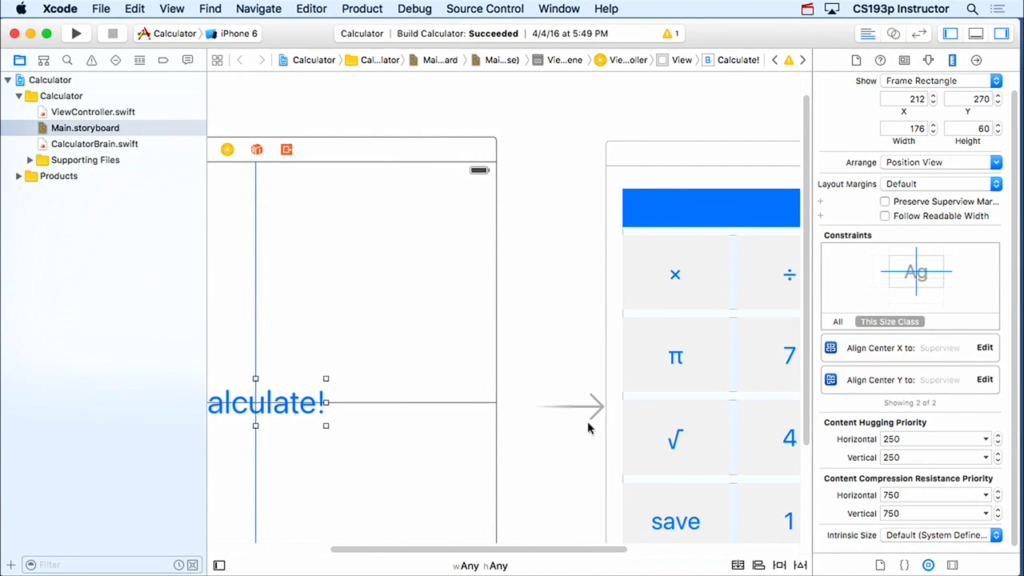
mouse_move(576, 402)
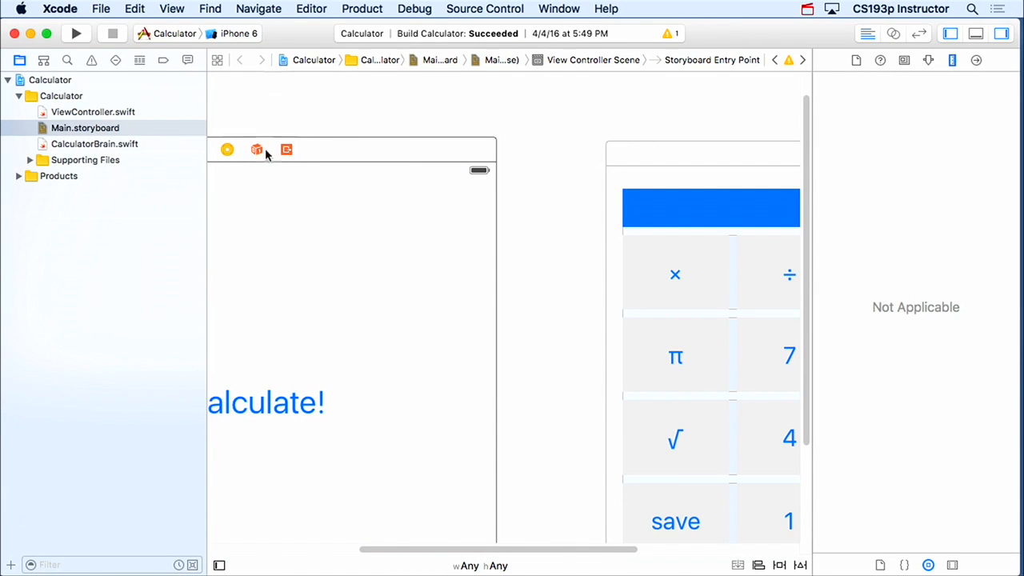
mouse_move(563, 349)
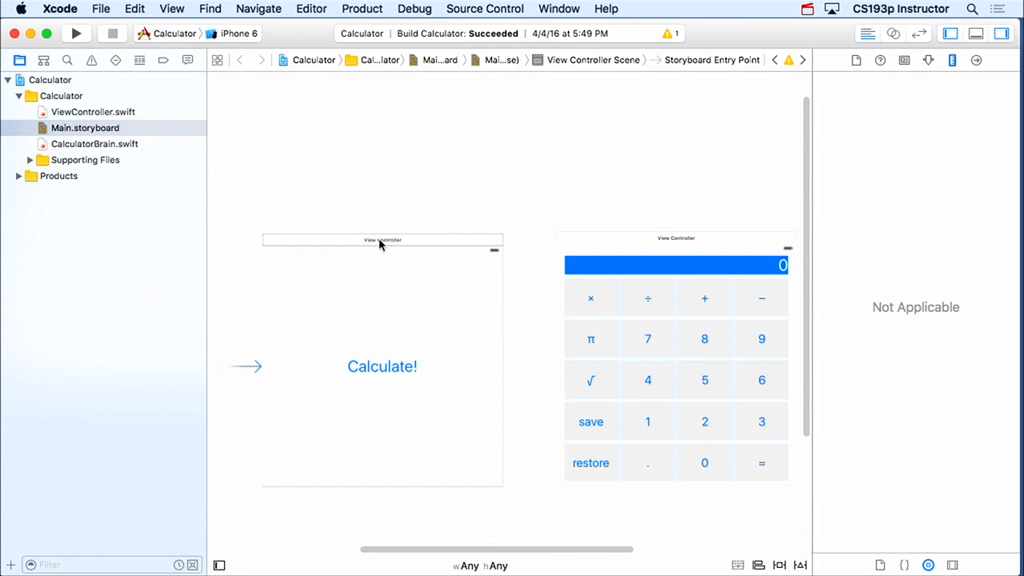
Embed the Calculate! scene in a Navigation Controller, then zoom out and back in.
click(311, 9)
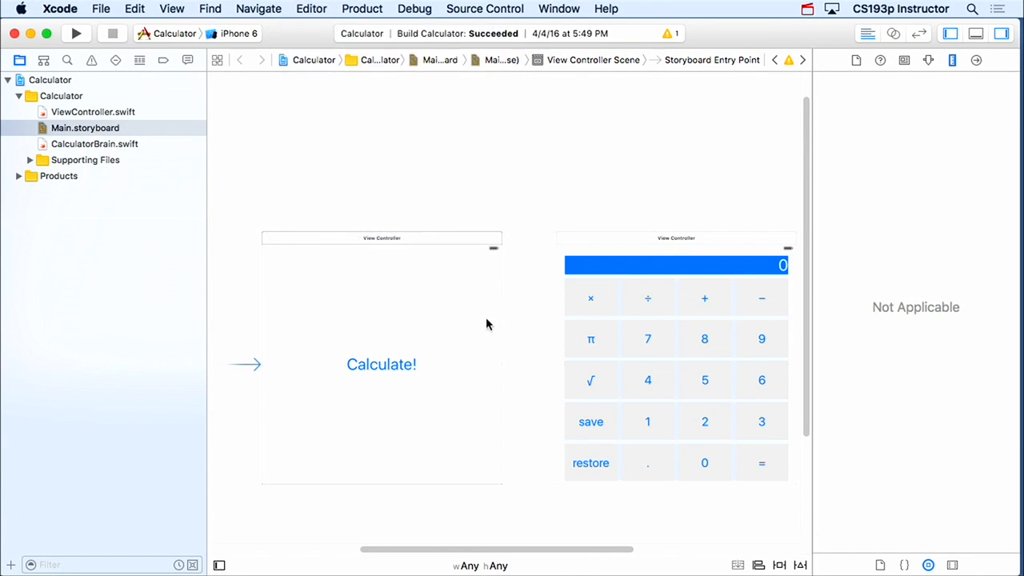
click(312, 9)
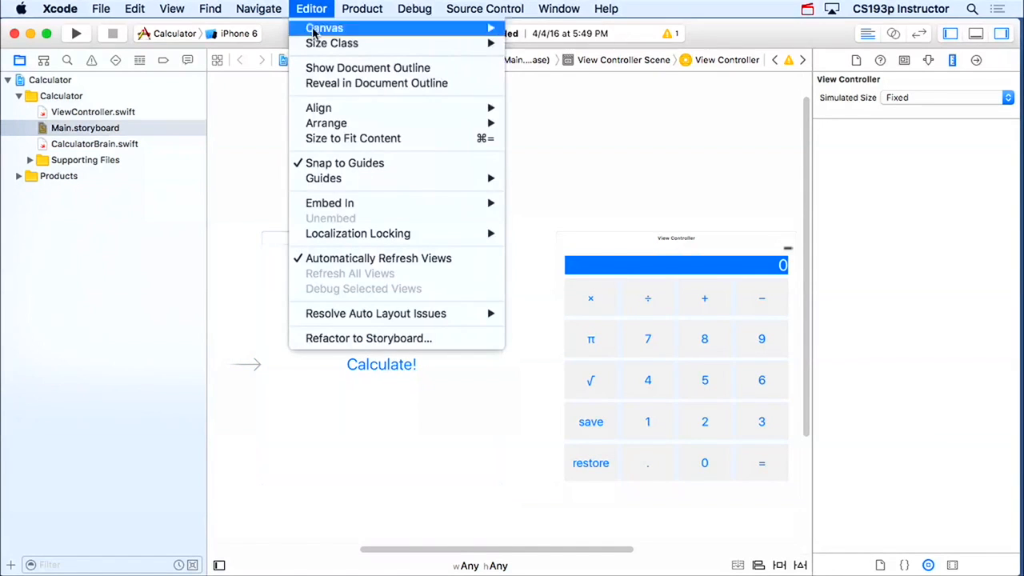
mouse_move(330, 202)
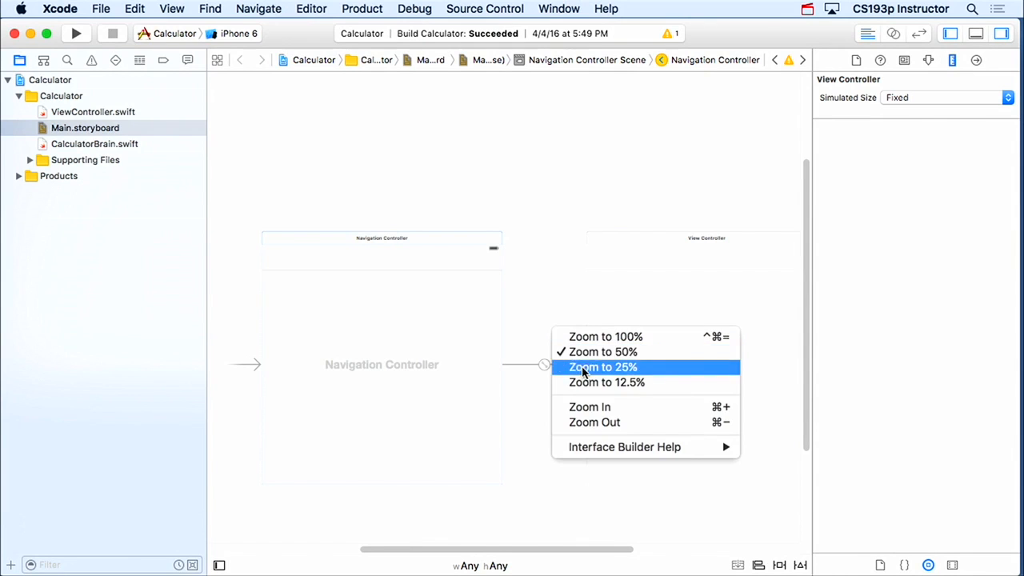
click(603, 366)
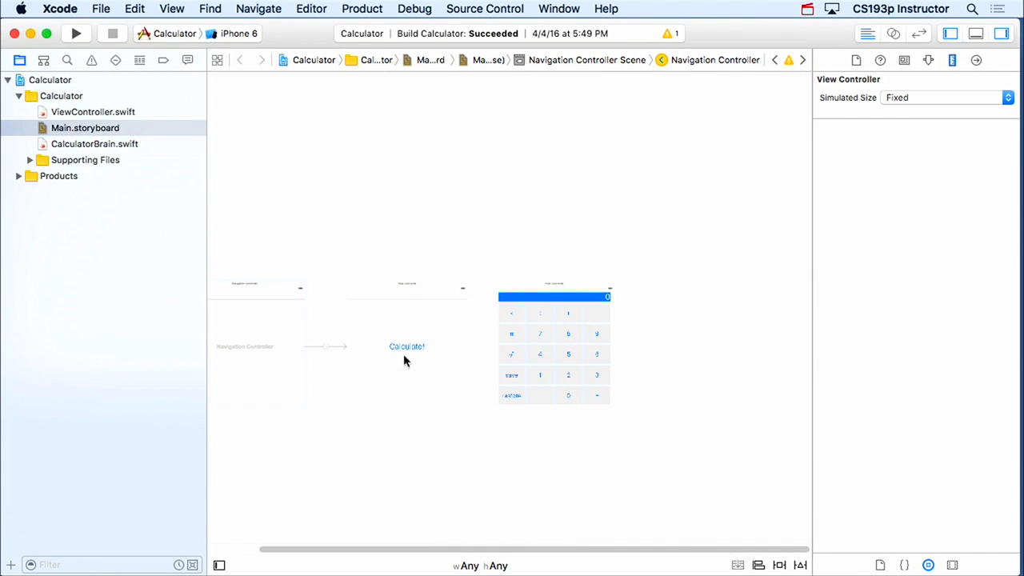
double_click(406, 345)
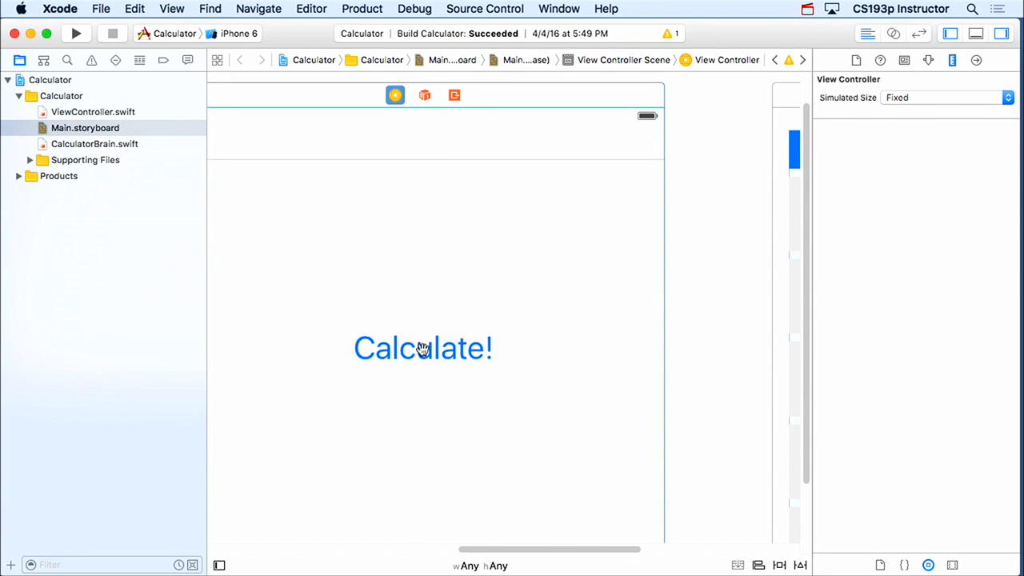
Link the Calculate! button to the calculator with a Show segue and zoom to 25%.
click(423, 347)
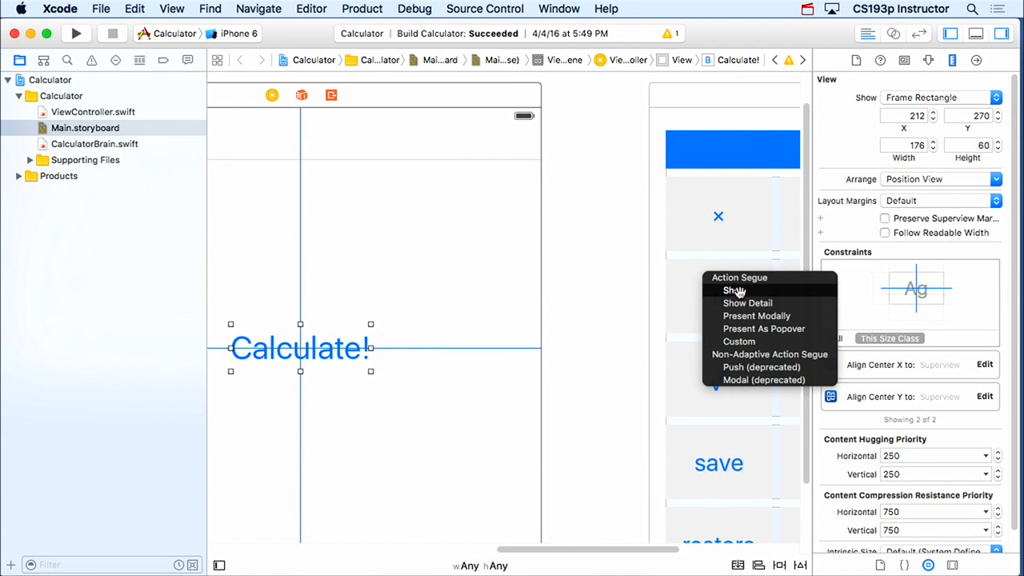
mouse_move(757, 290)
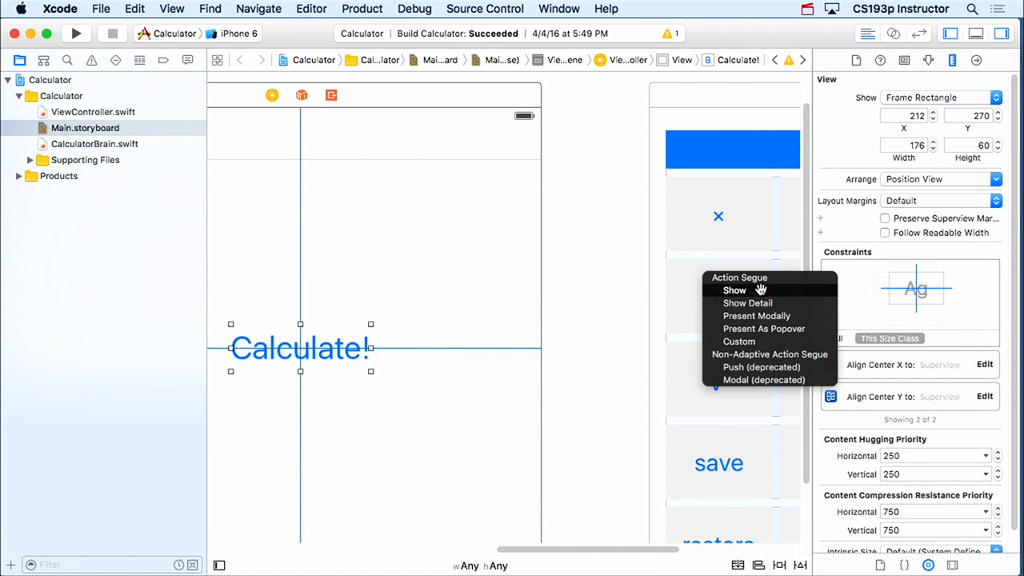
click(734, 290)
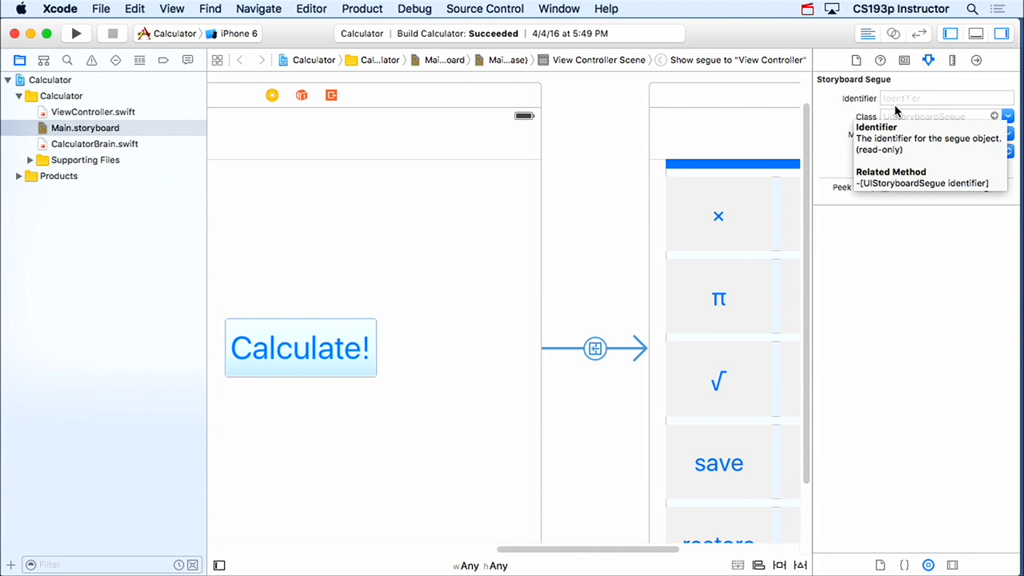
mouse_move(677, 372)
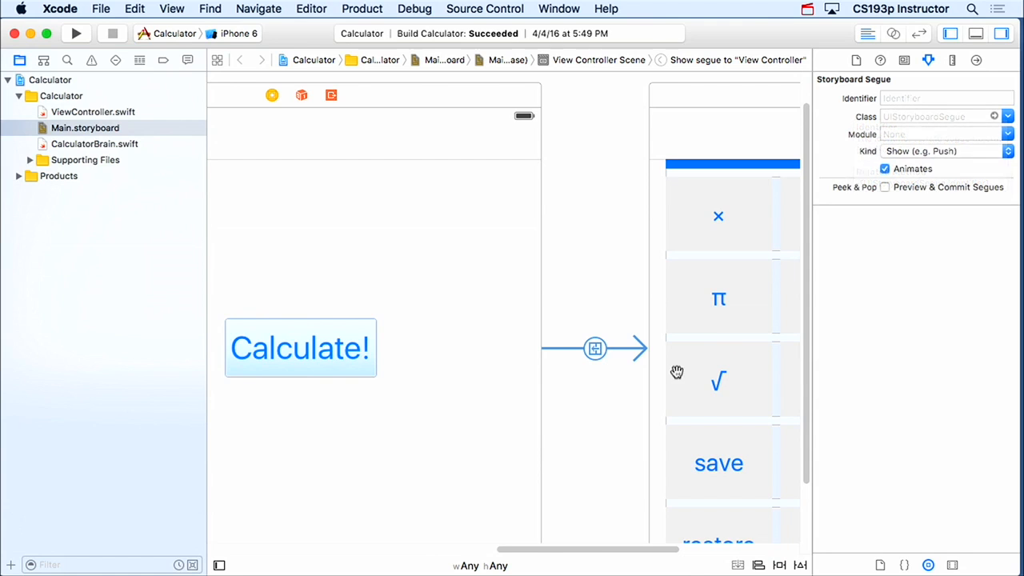
mouse_move(356, 219)
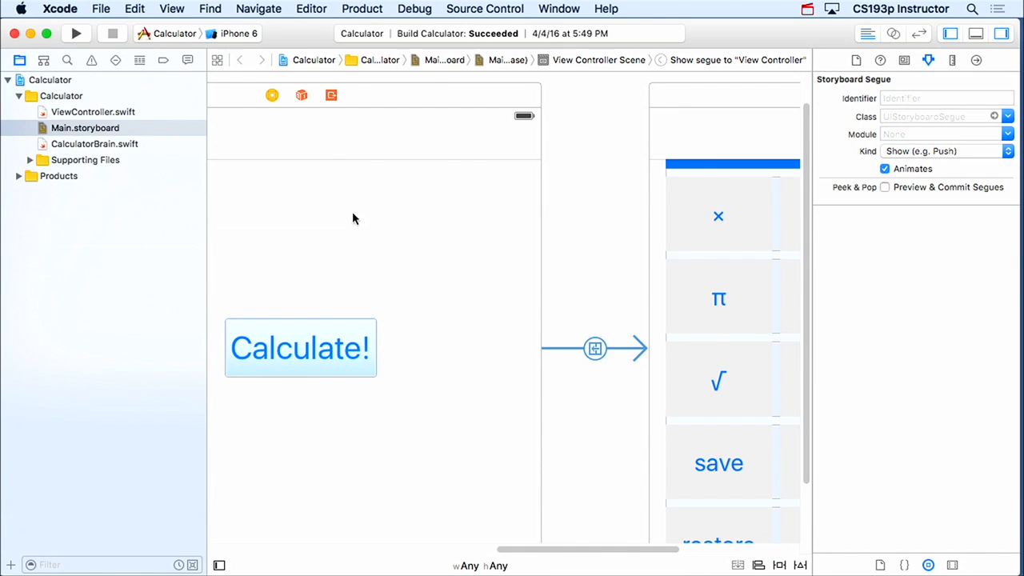
right_click(595, 348)
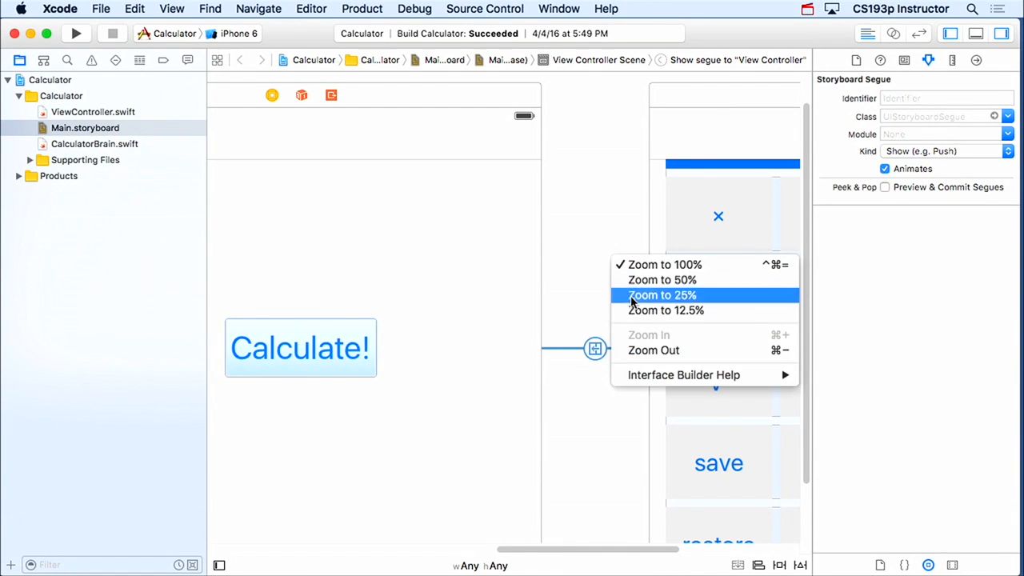
click(662, 295)
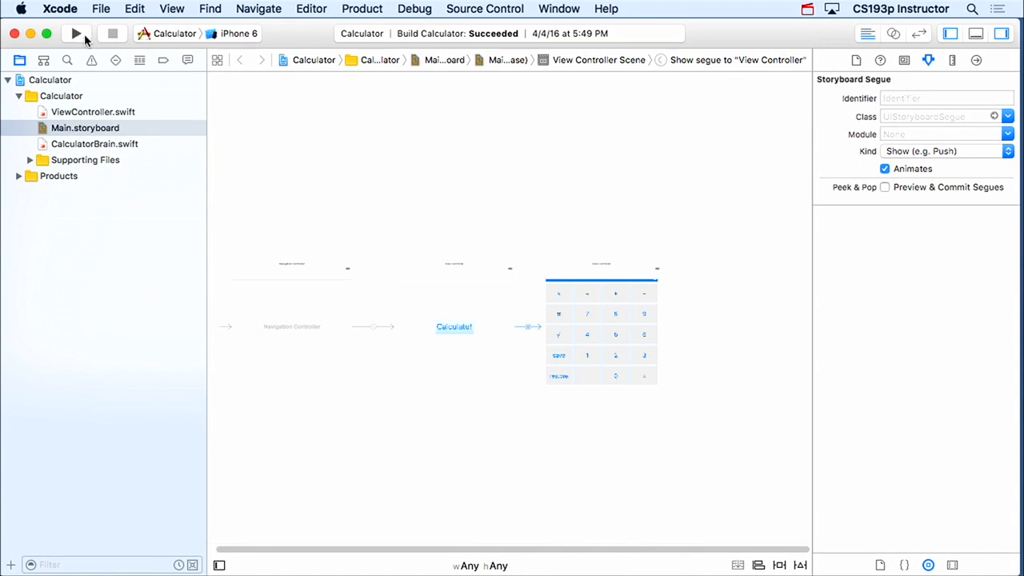
click(76, 33)
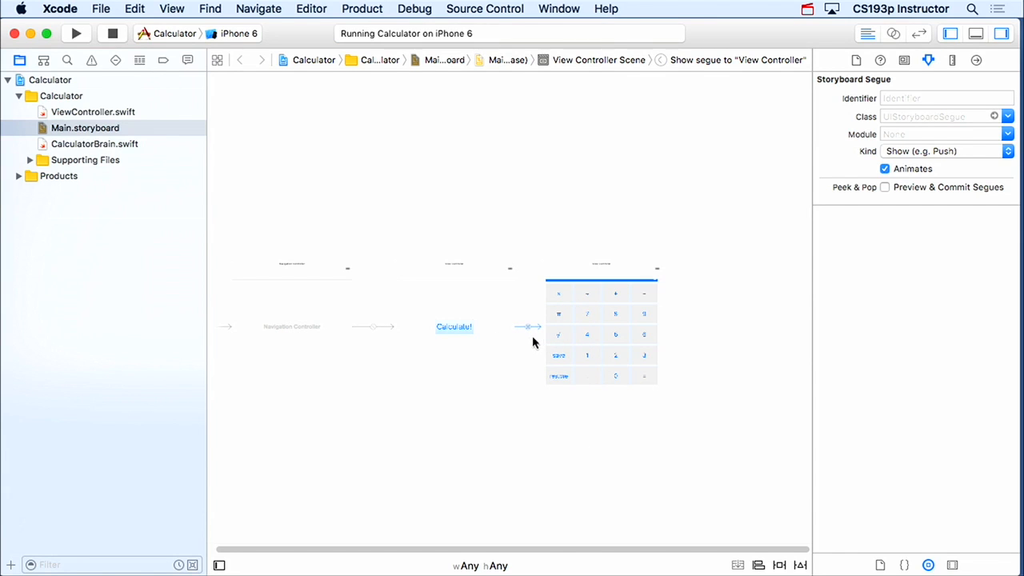
mouse_move(538, 342)
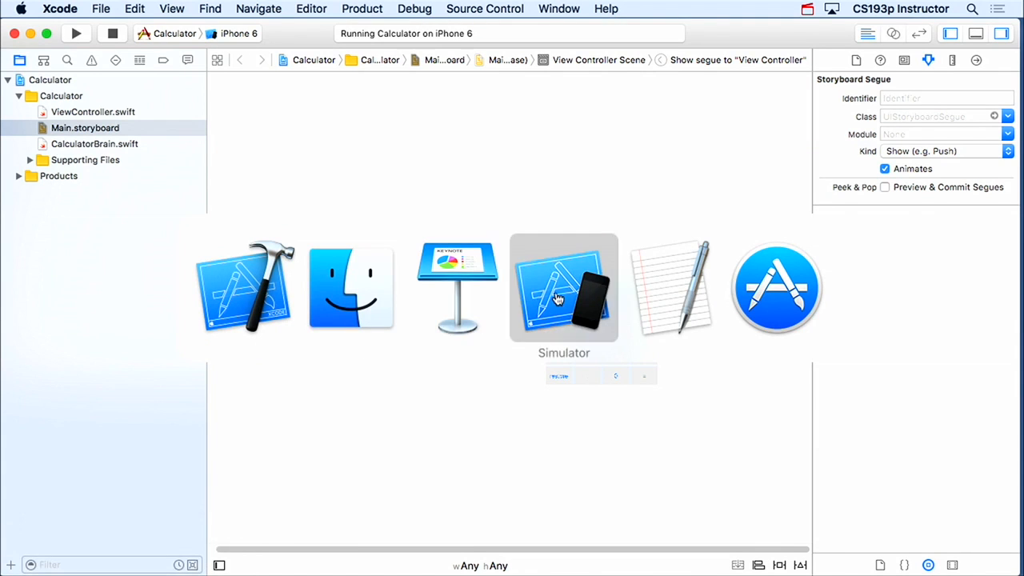
click(563, 288)
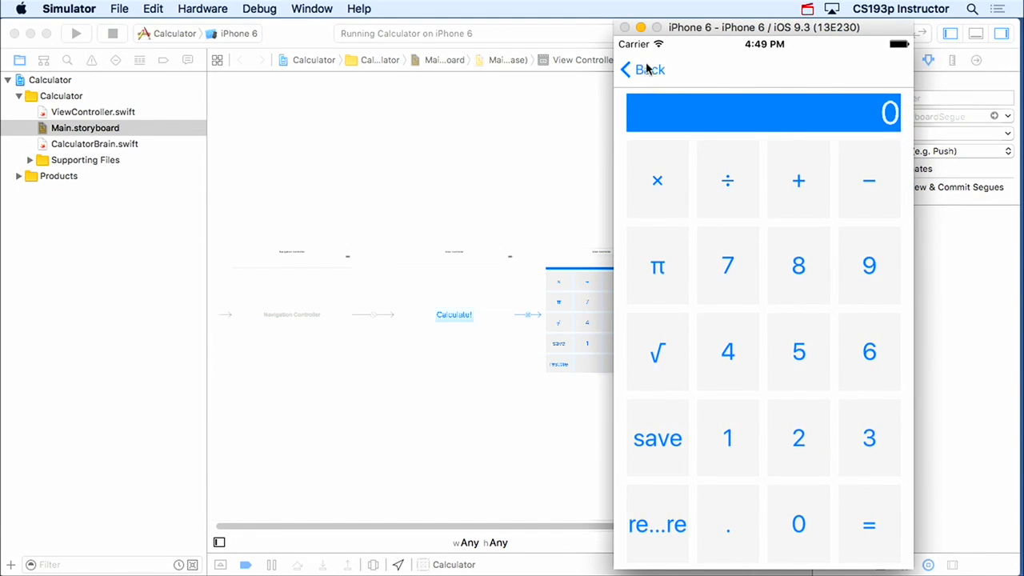
click(642, 70)
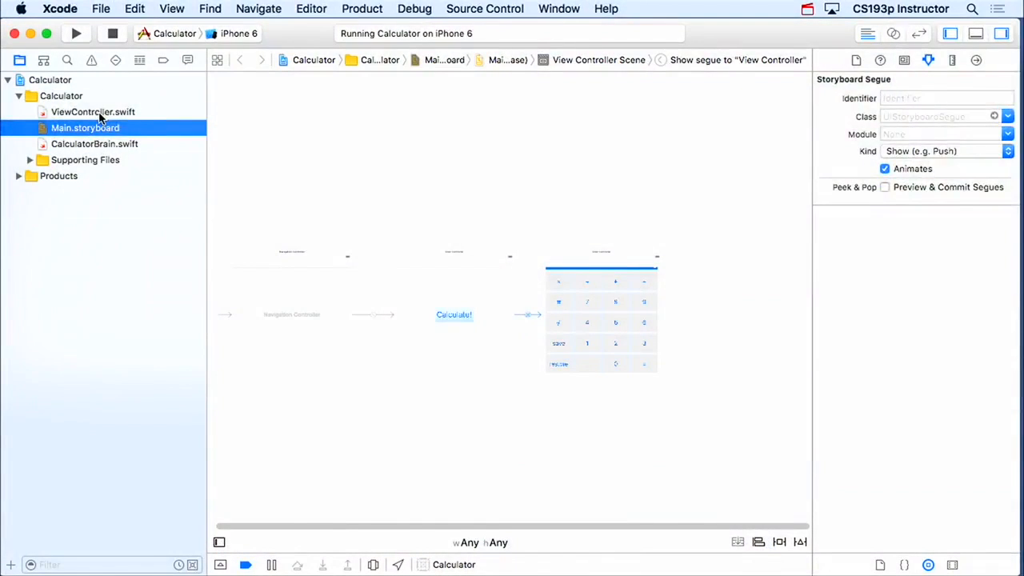
In ViewController.swift, override viewDidLoad and declare a global var calculatorCount = 0.
click(92, 111)
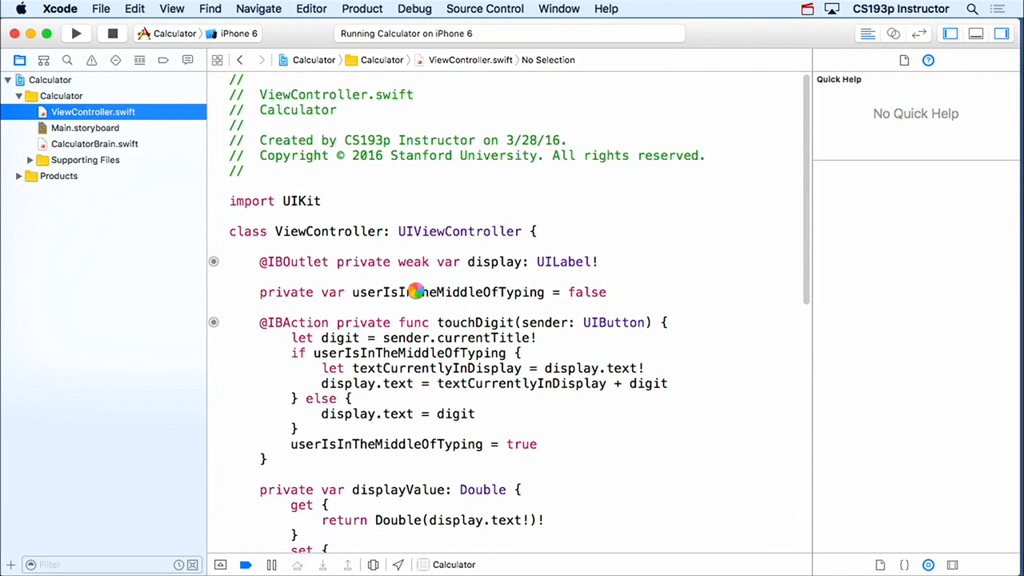
scroll(down, 3)
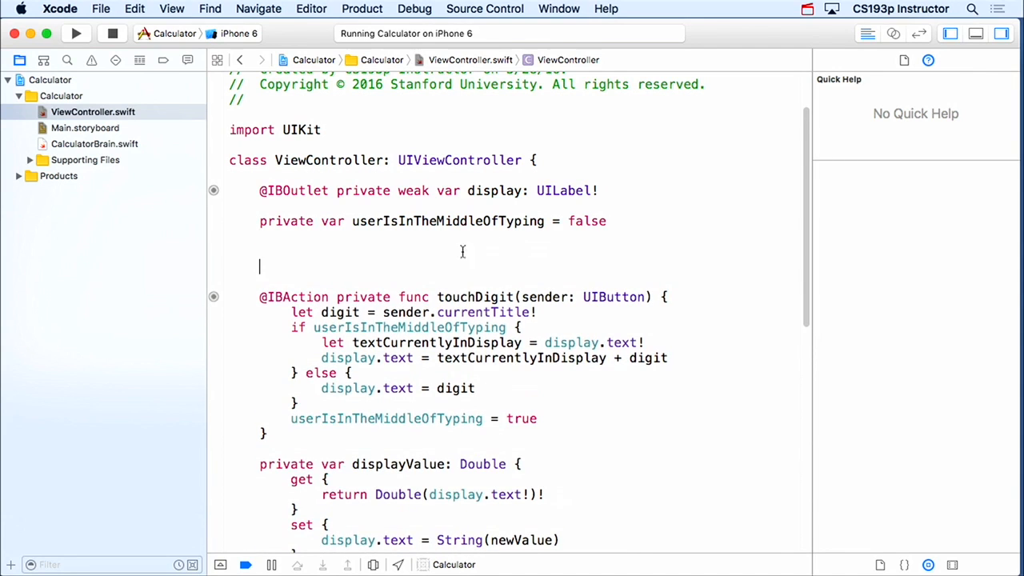
text(viewDidLoad() {)
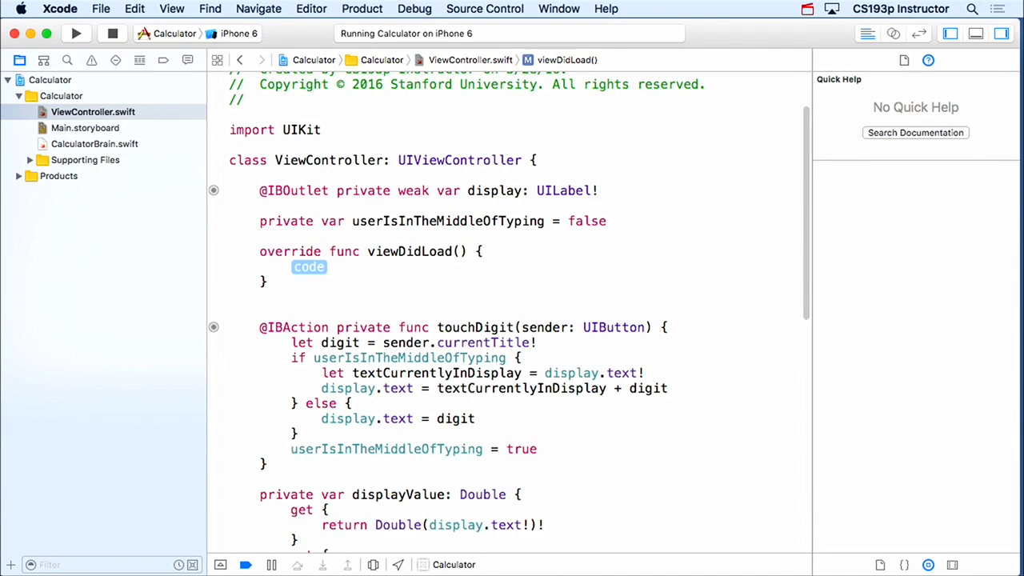
text(super.)
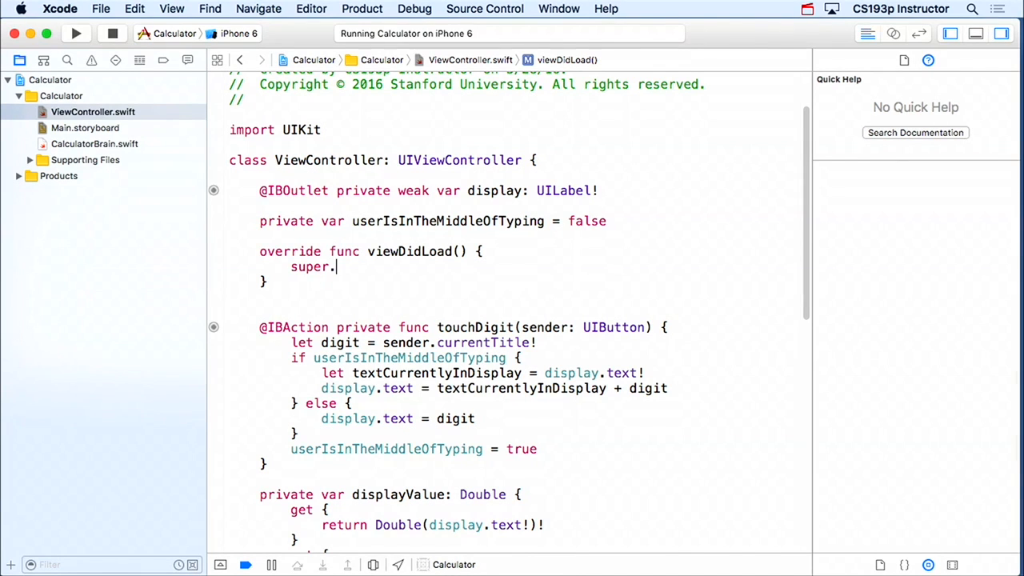
text(viewDidLoad()
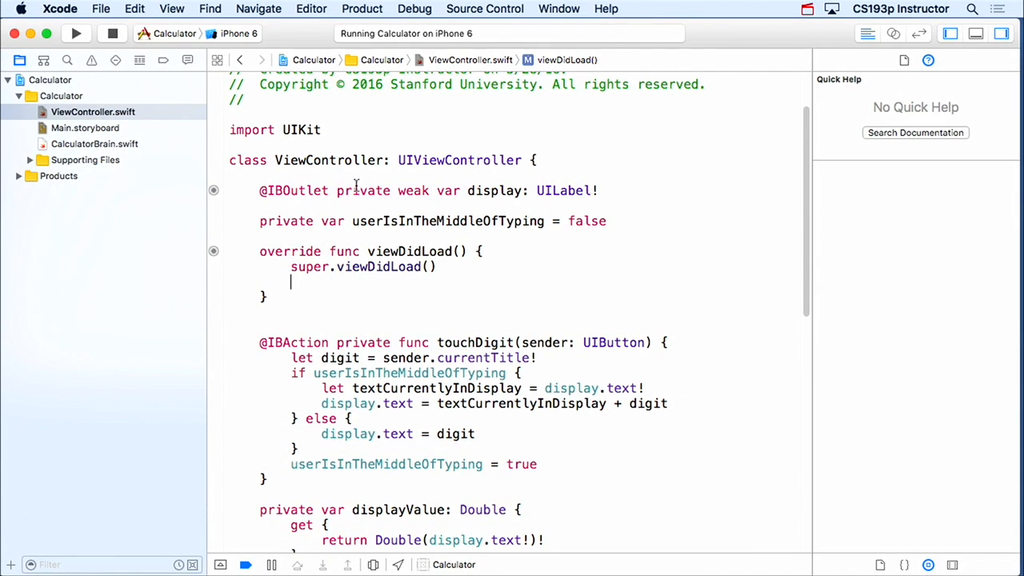
text(var)
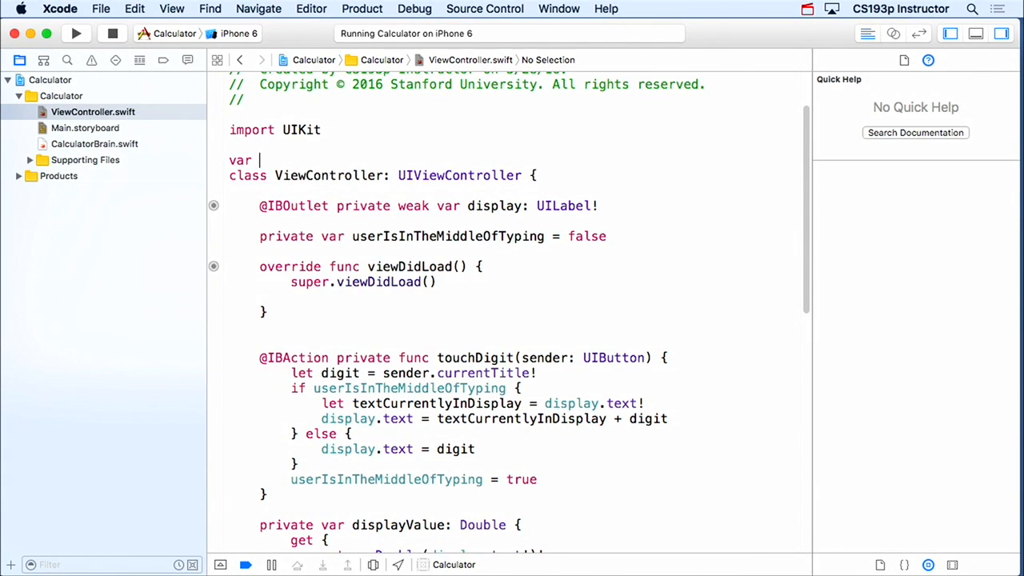
text(calculatorCount = 0)
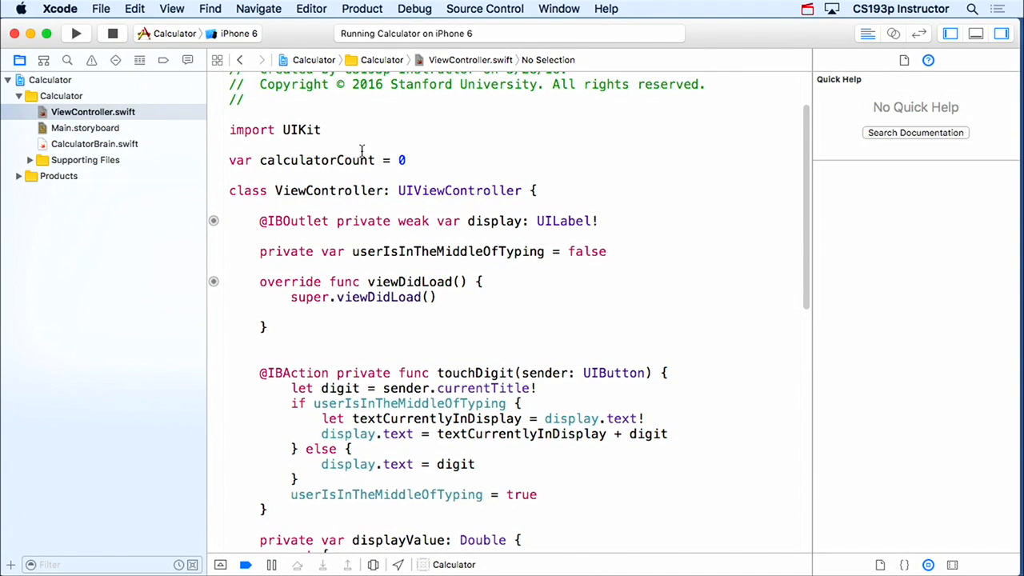
mouse_move(375, 180)
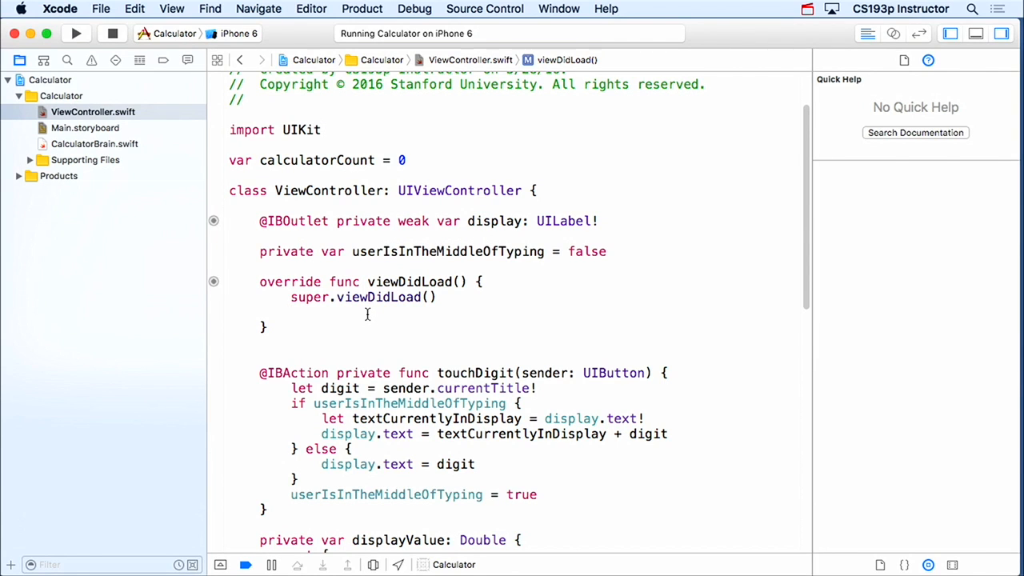
Make viewDidLoad increment calculatorCount and print 'Loaded up a new Calculator (count = …)'.
click(290, 312)
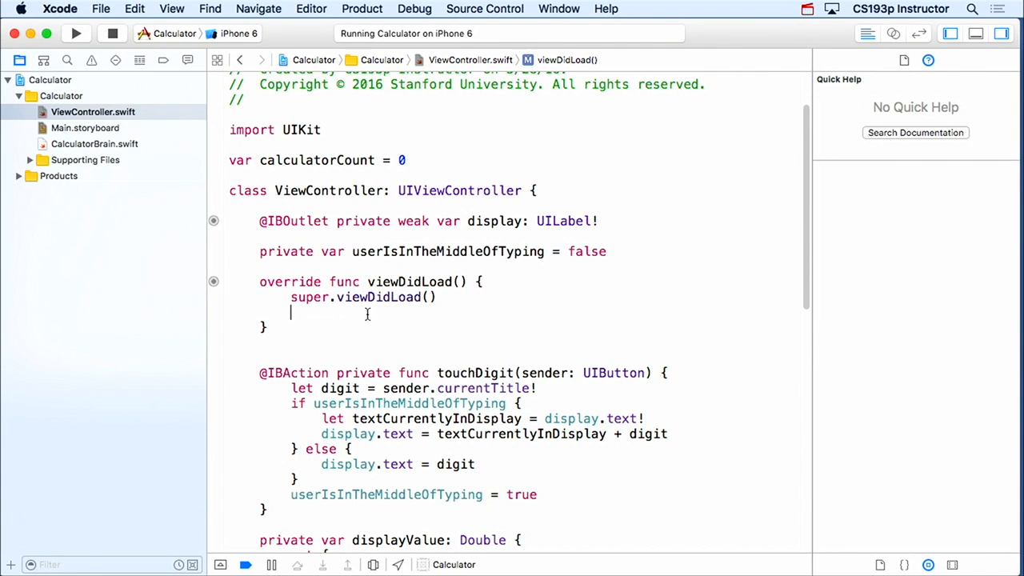
text(calculatorCount += 1)
text(print("Loaded up a new Ca)
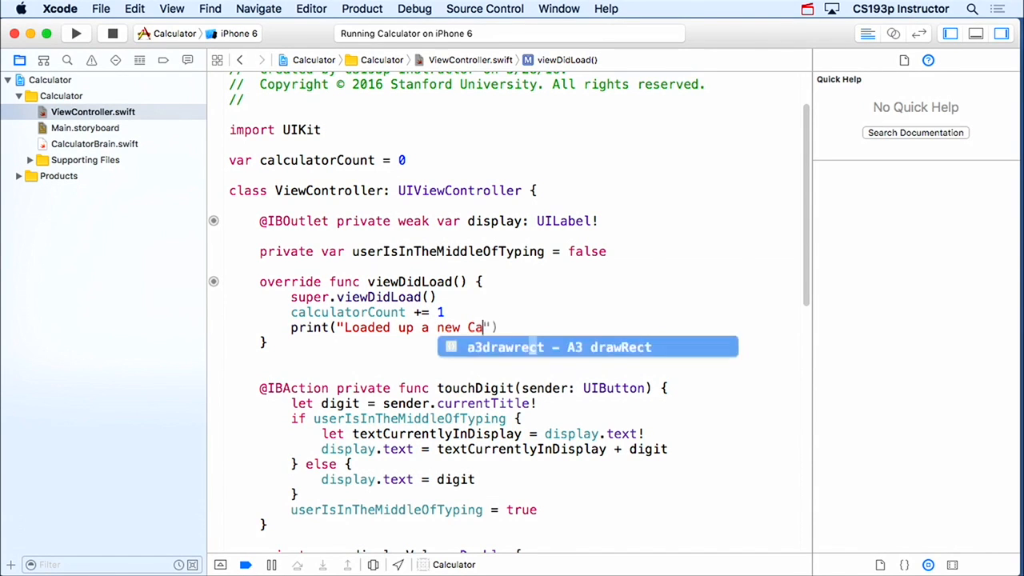
text(lculator (count =)
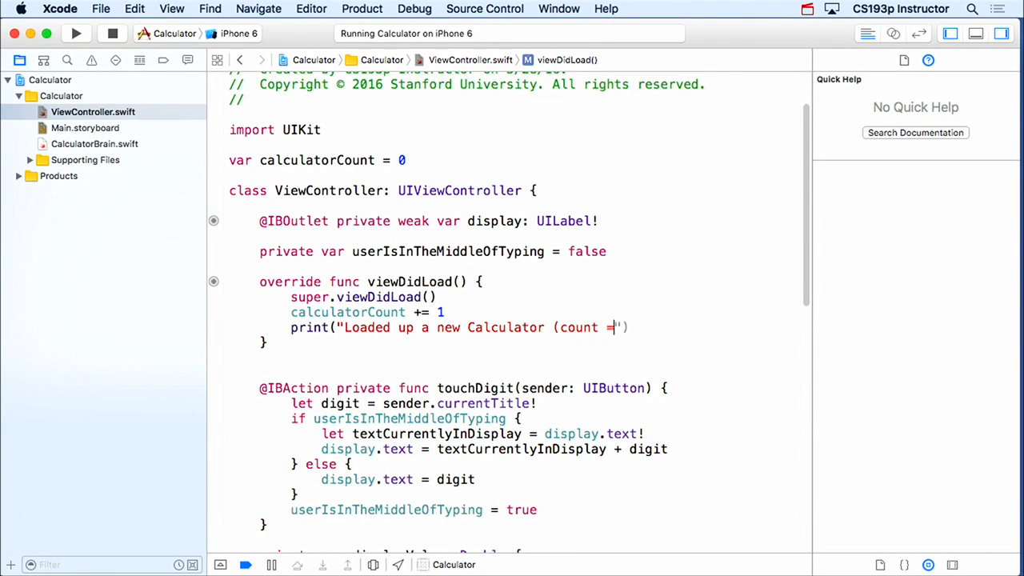
text(\(calculatorCount)
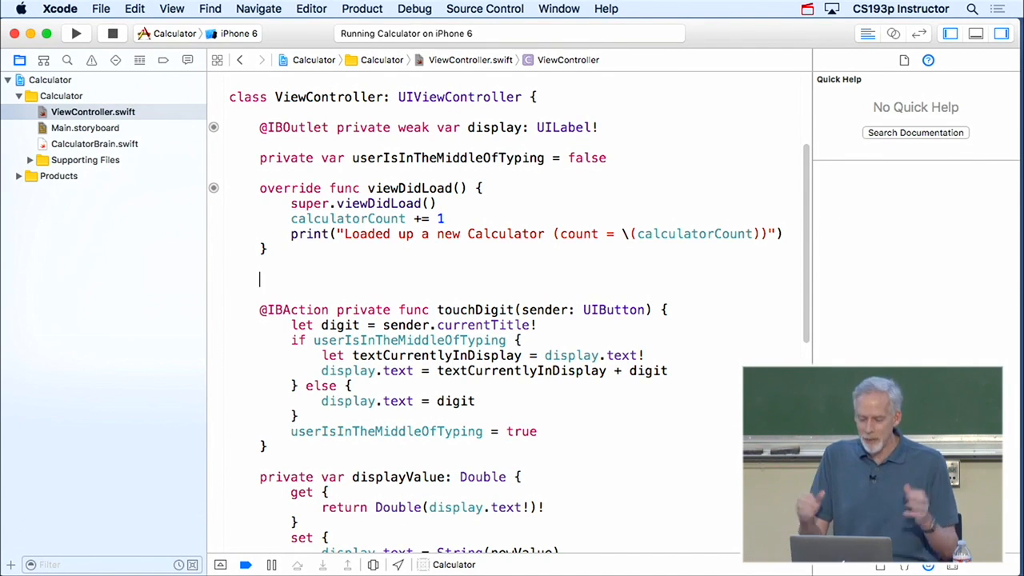
Add deinit with calculatorCount -= 1 and a pasted print reading 'Calculator left the heap'.
text(deinit)
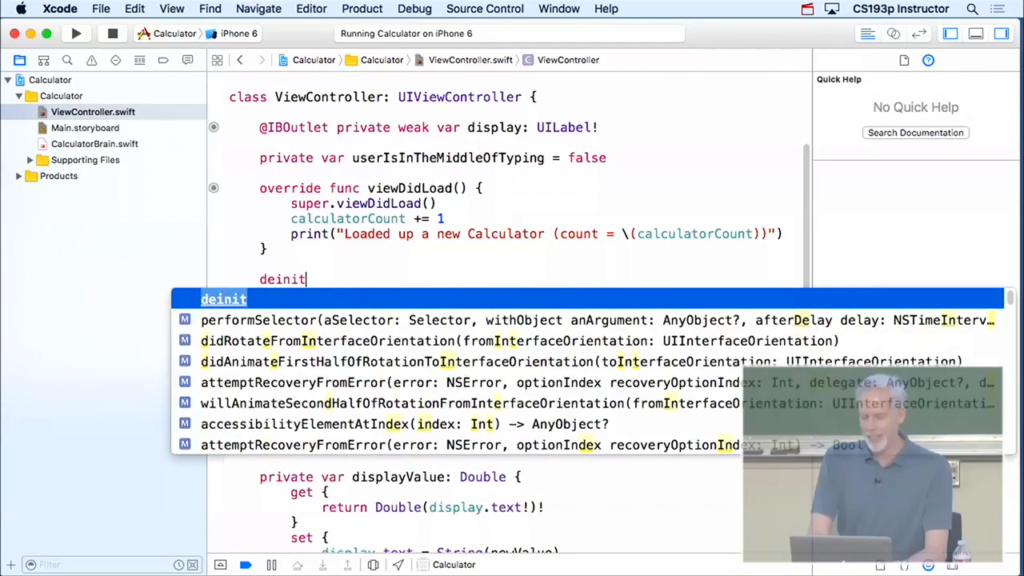
text({)
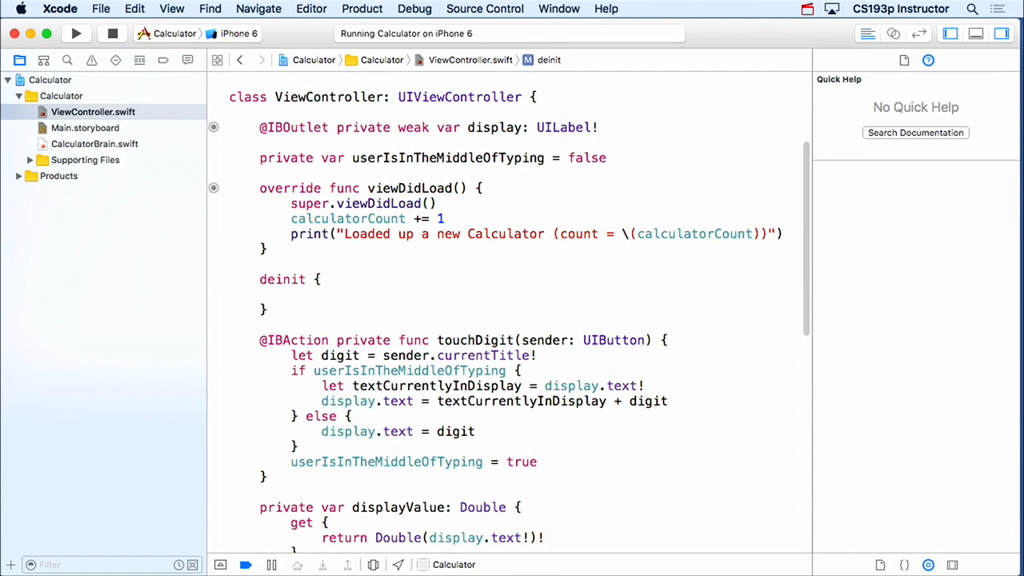
text(calculator)
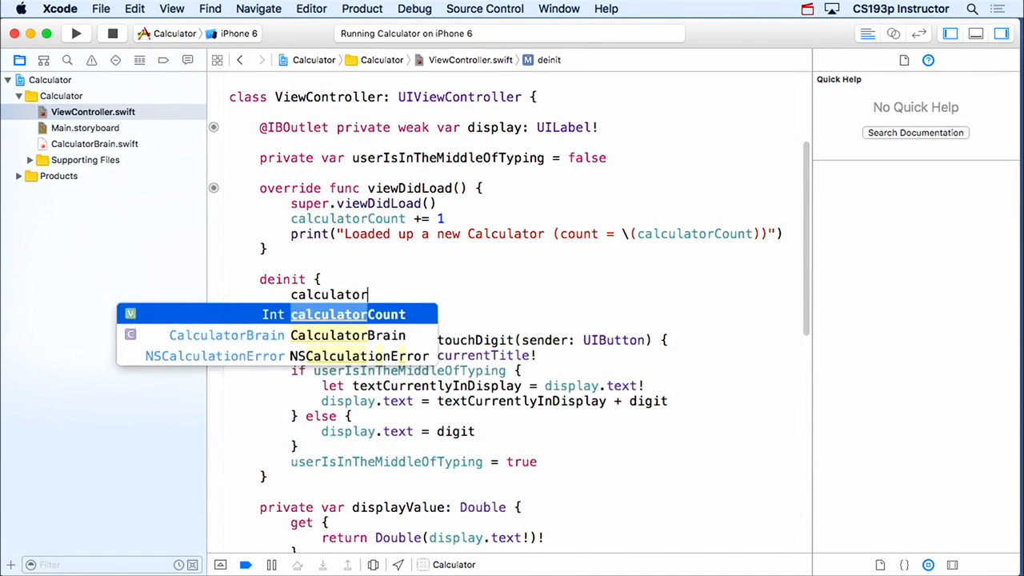
text(Count -=)
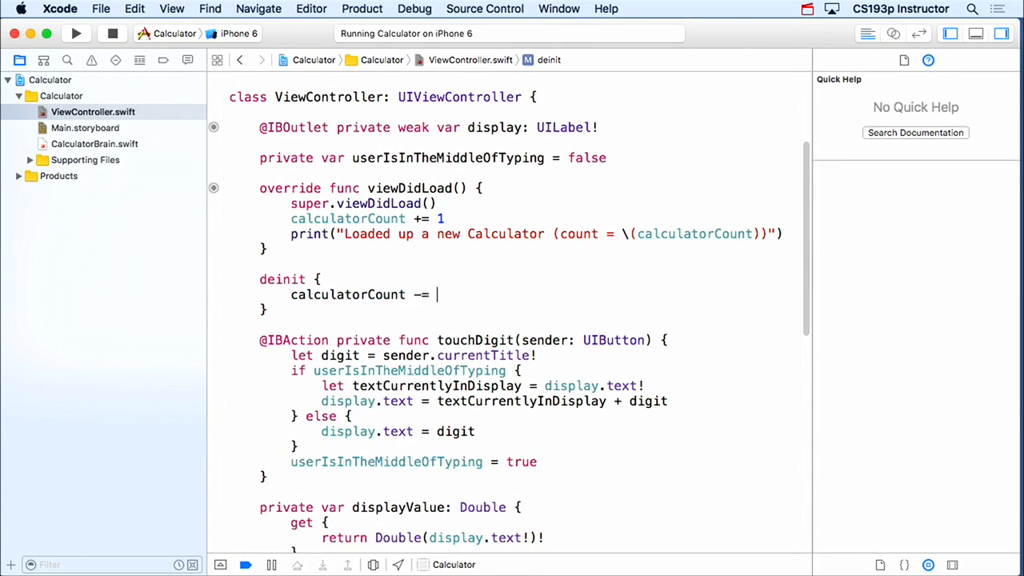
text(1)
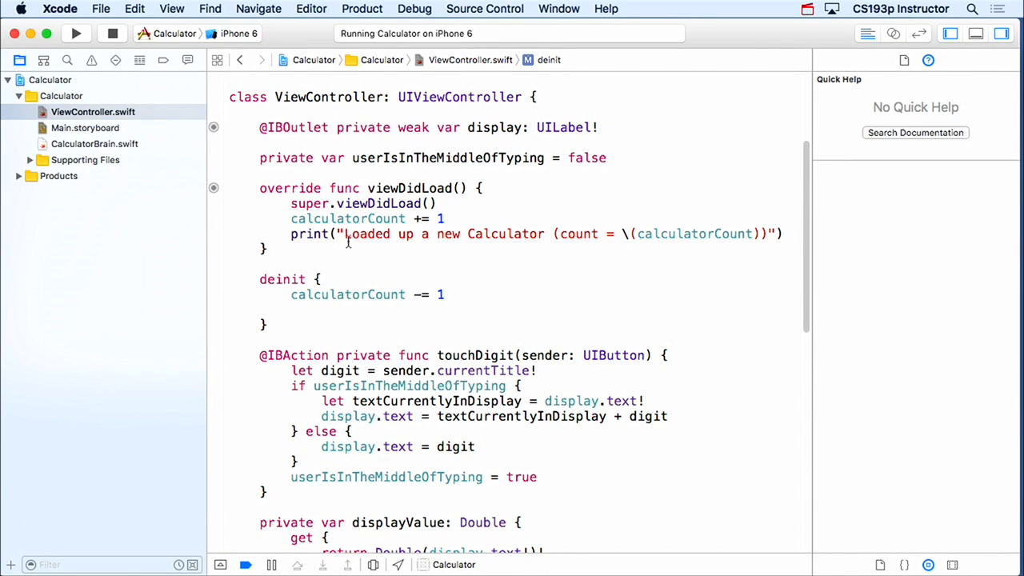
key(cmd+v)
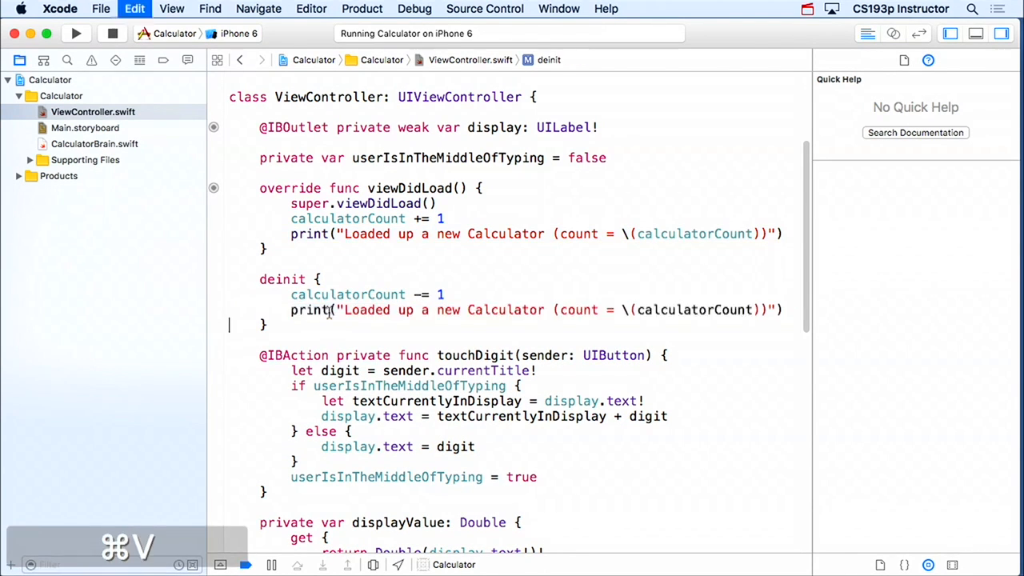
text(Ca)
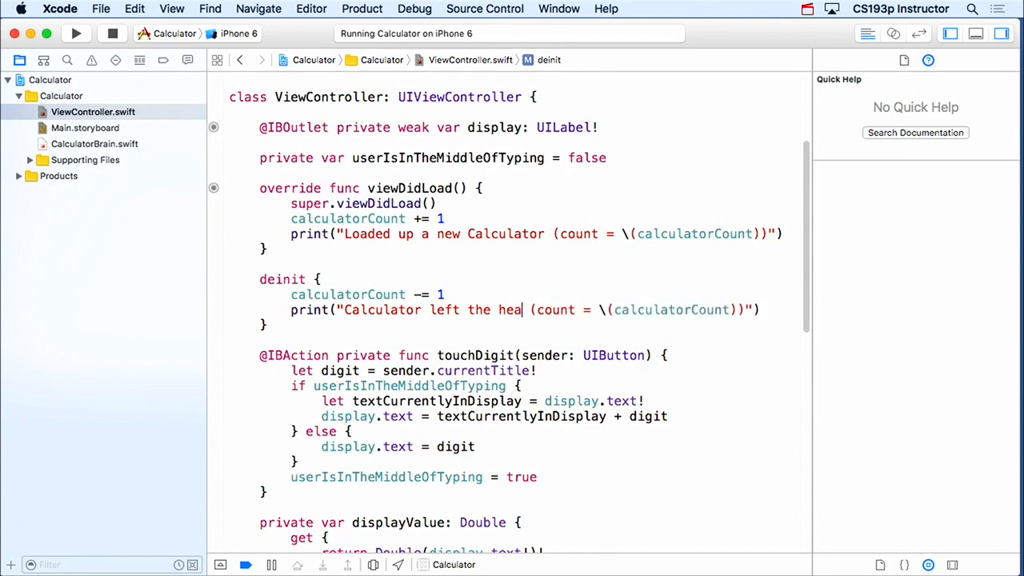
text(p)
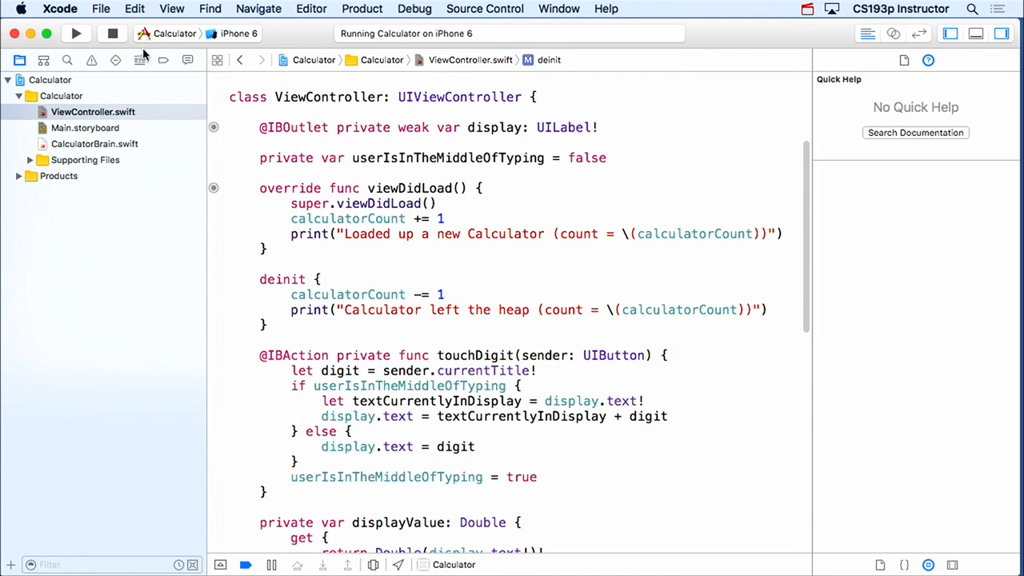
Rebuild and run the app, bringing the Simulator to the front.
click(76, 33)
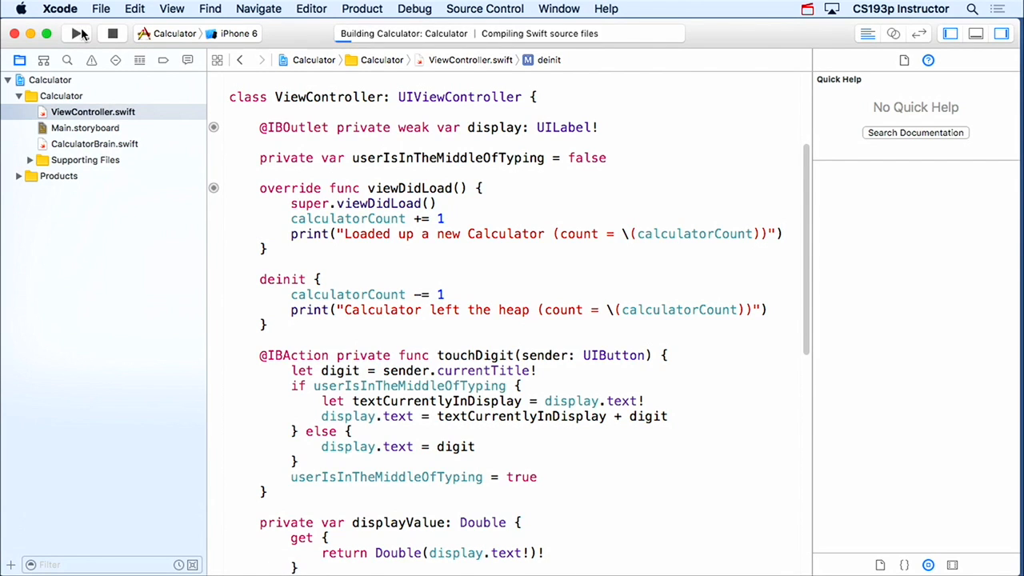
click(78, 32)
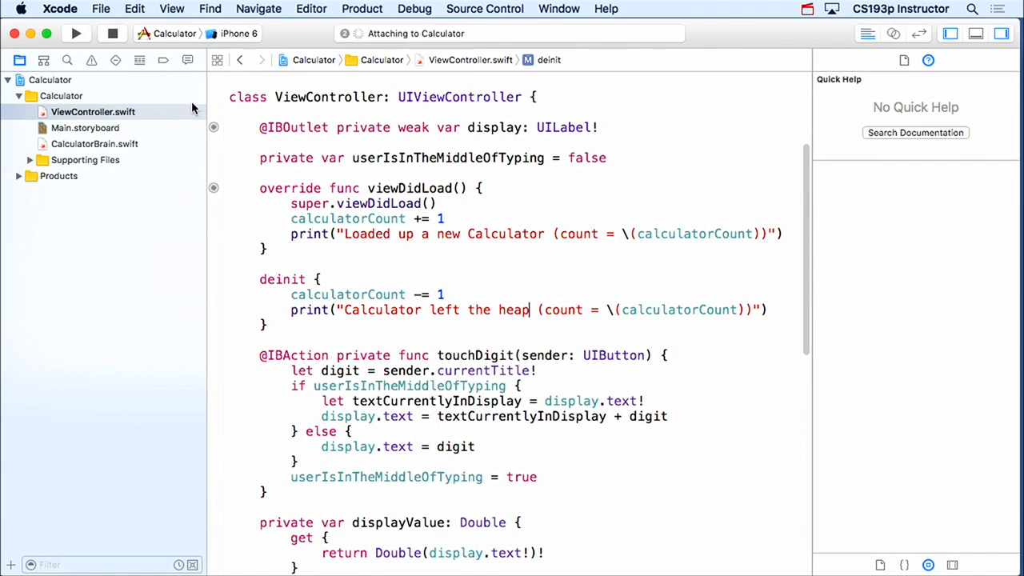
click(76, 32)
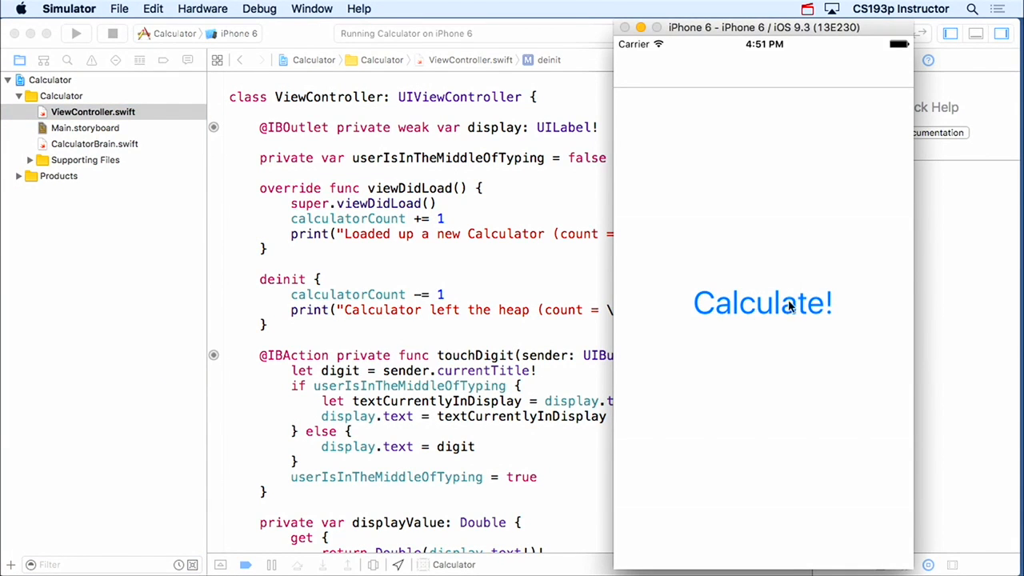
Push the calculator with Calculate! and go Back, repeating to log load/leave pairs.
click(762, 302)
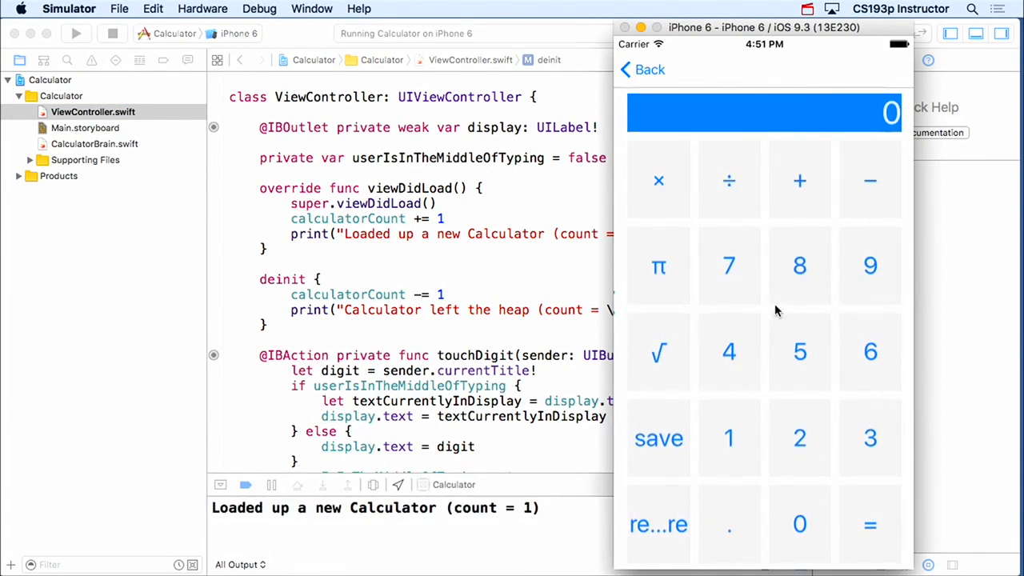
mouse_move(824, 448)
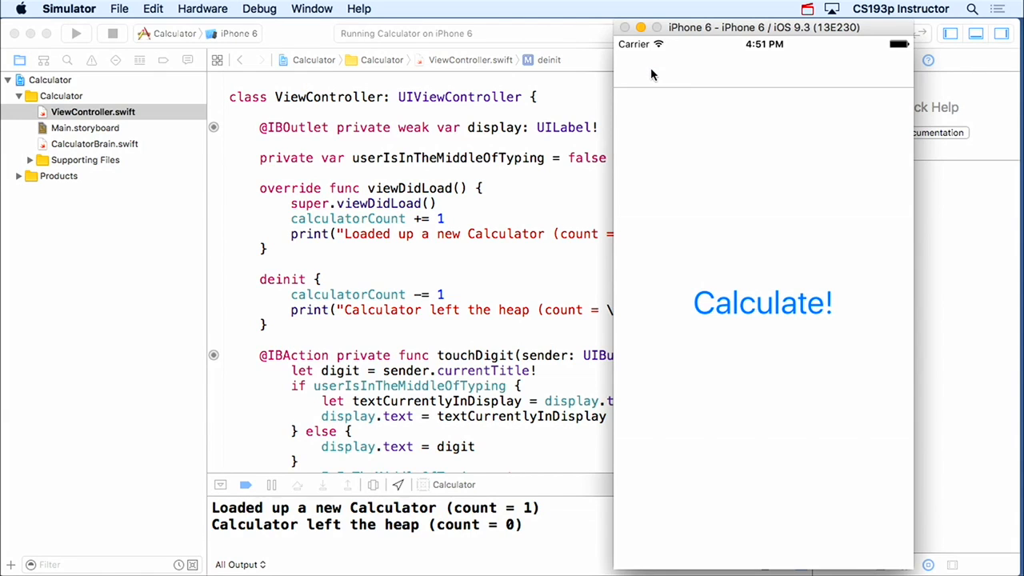
mouse_move(763, 320)
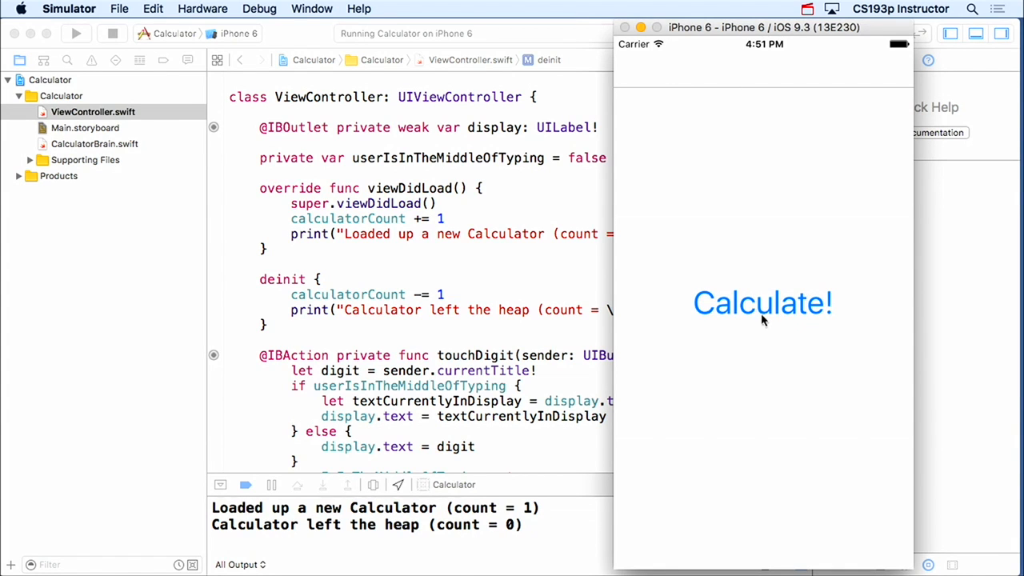
click(763, 303)
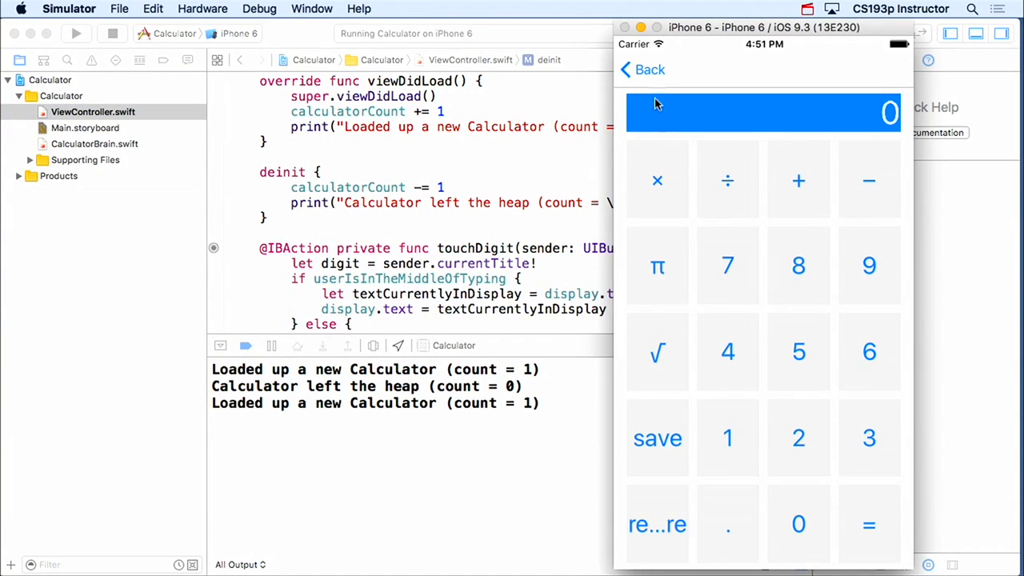
click(643, 70)
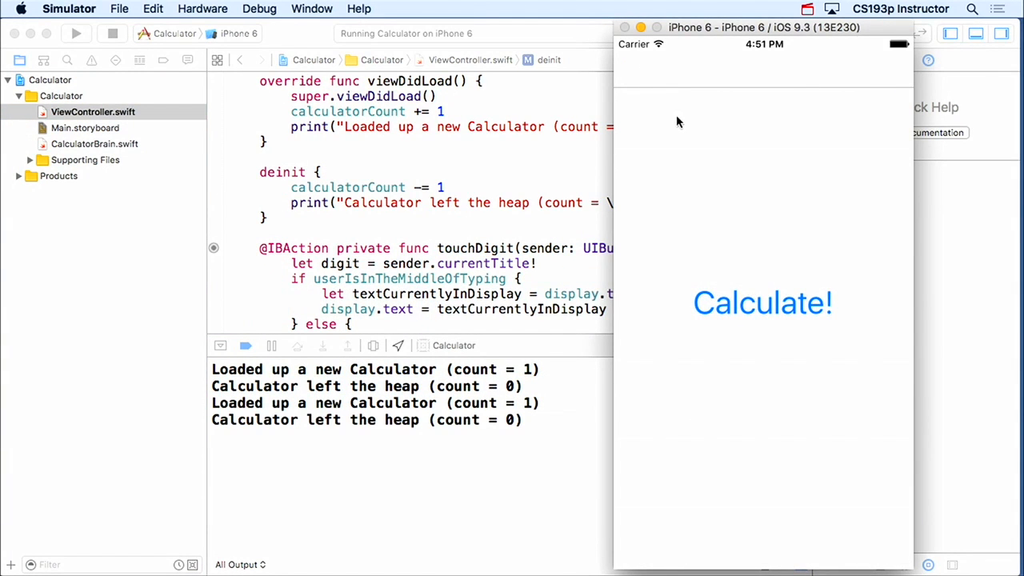
click(762, 302)
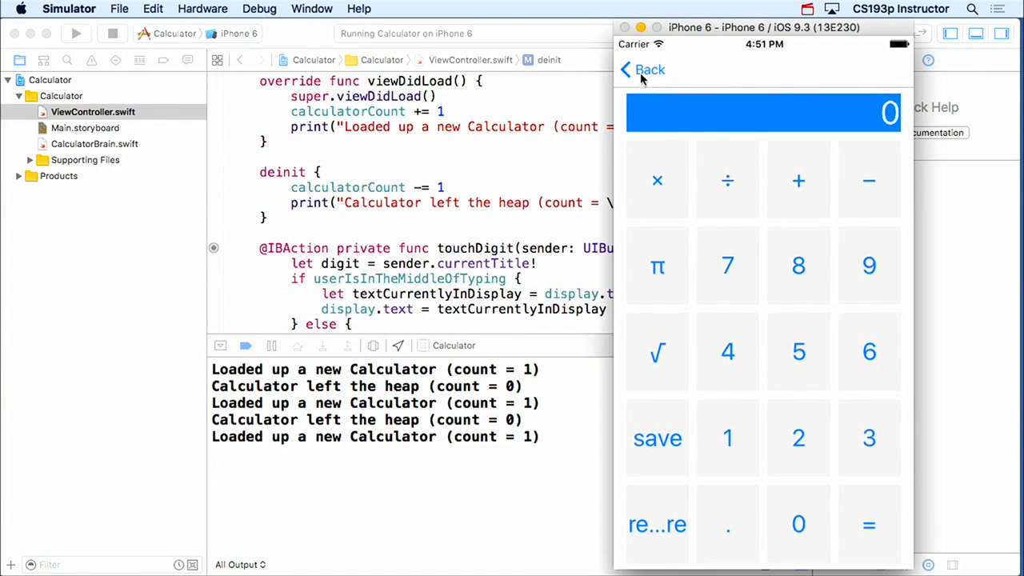
click(641, 70)
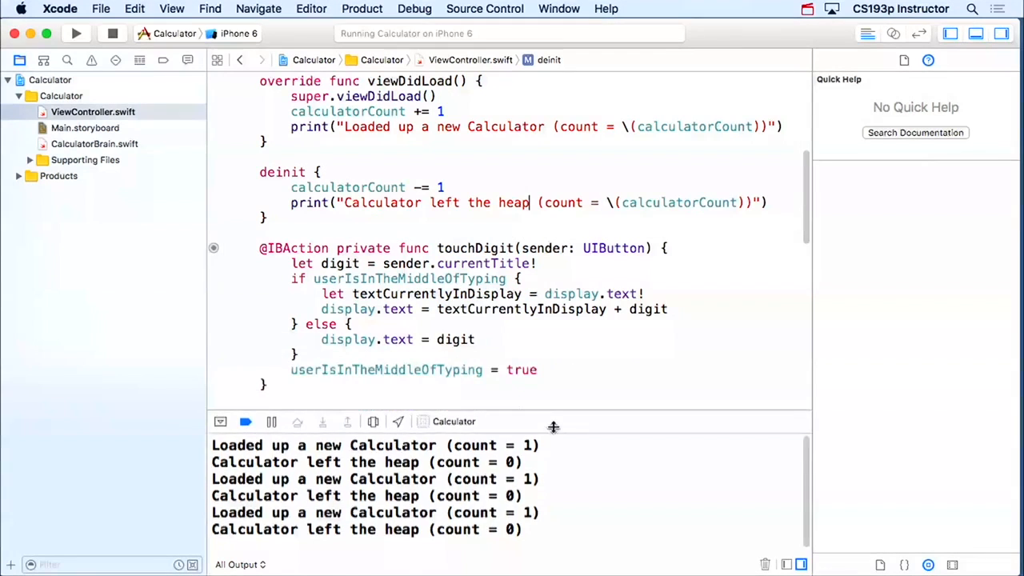
In CalculatorBrain.swift, declare addUnaryOperation(symbol: String, operation: (Double) -> Double).
scroll(down, 3)
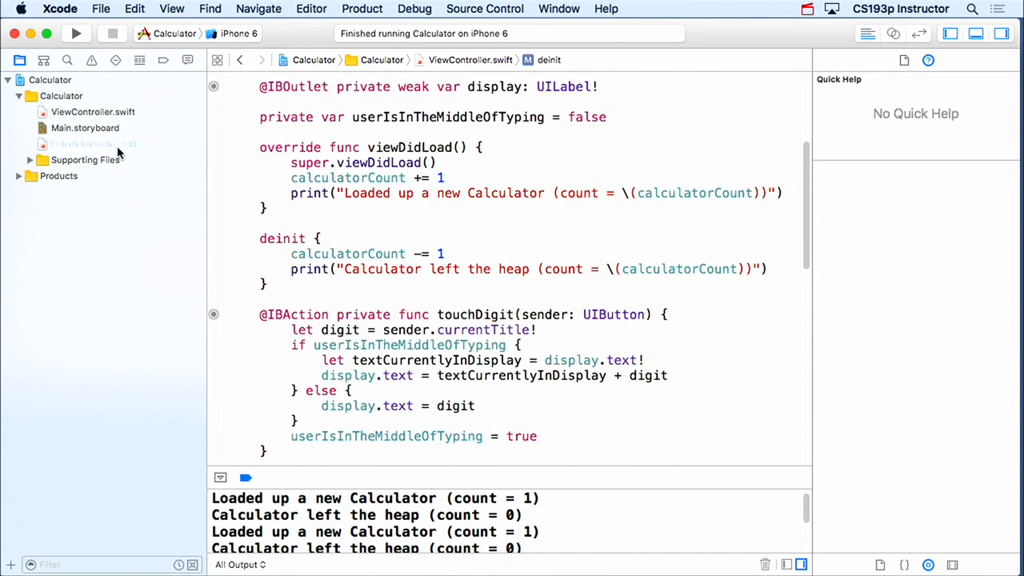
click(88, 144)
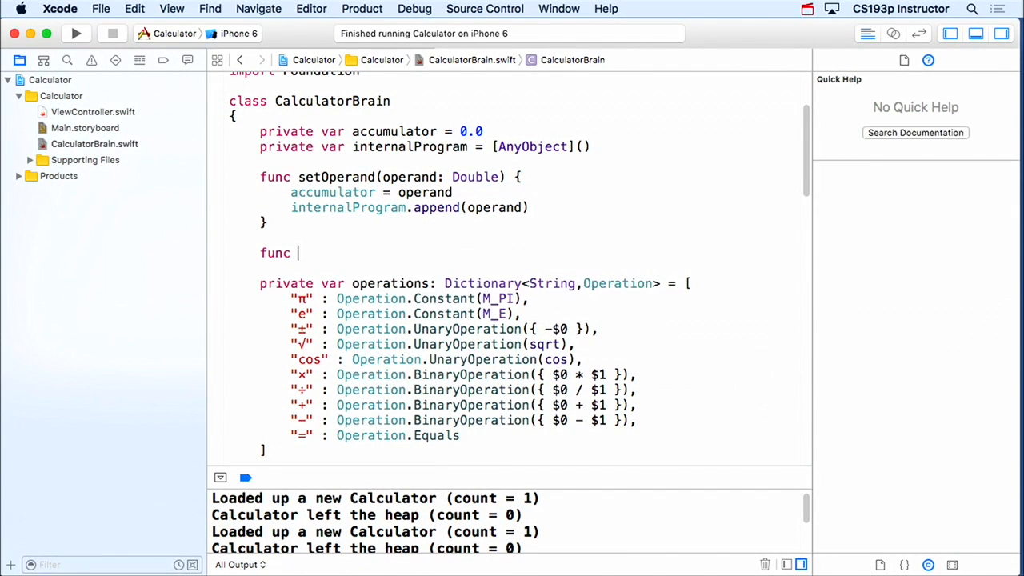
text(addUnaryOper)
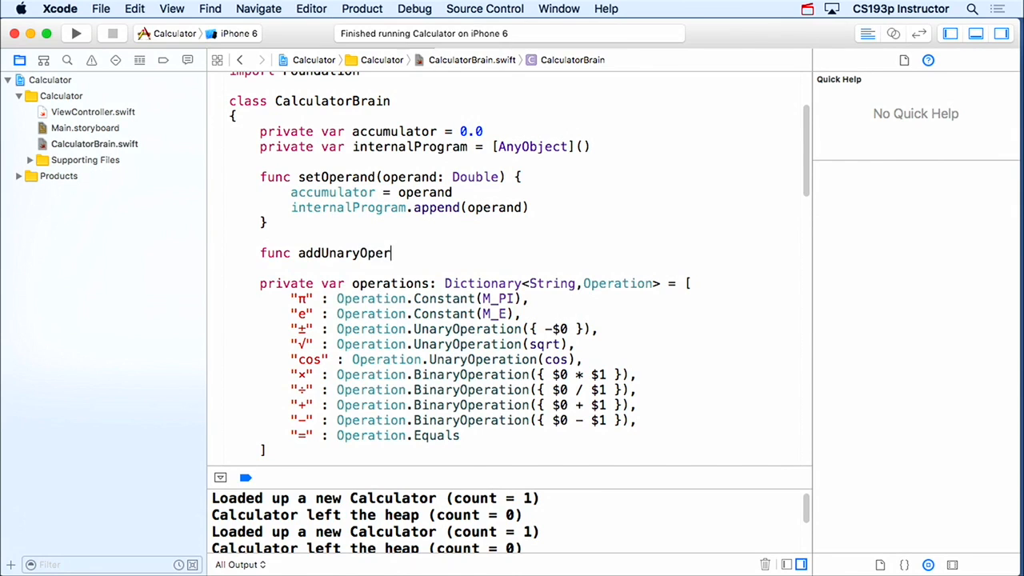
text(ation(symbol: String,)
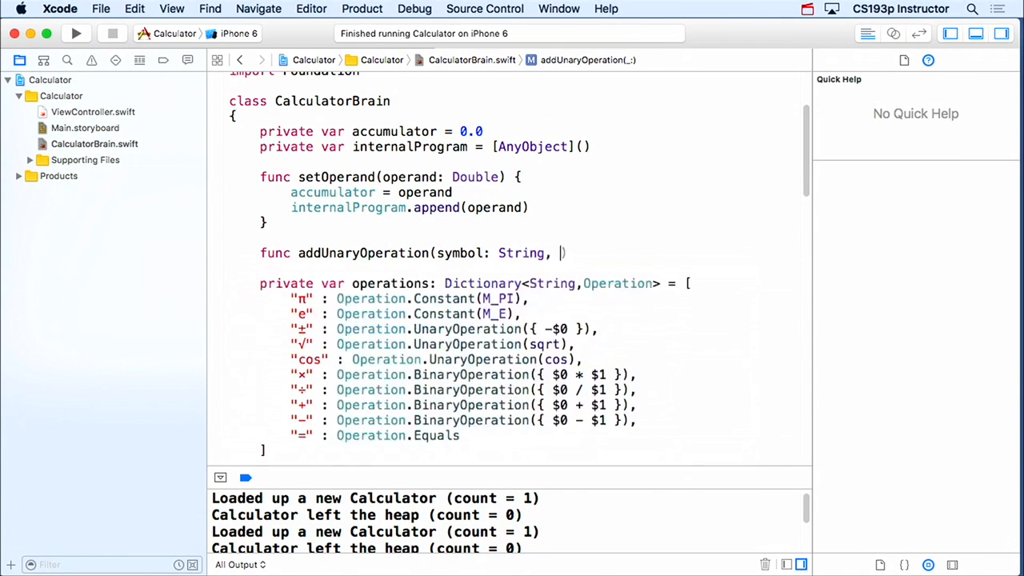
text(operation: ())
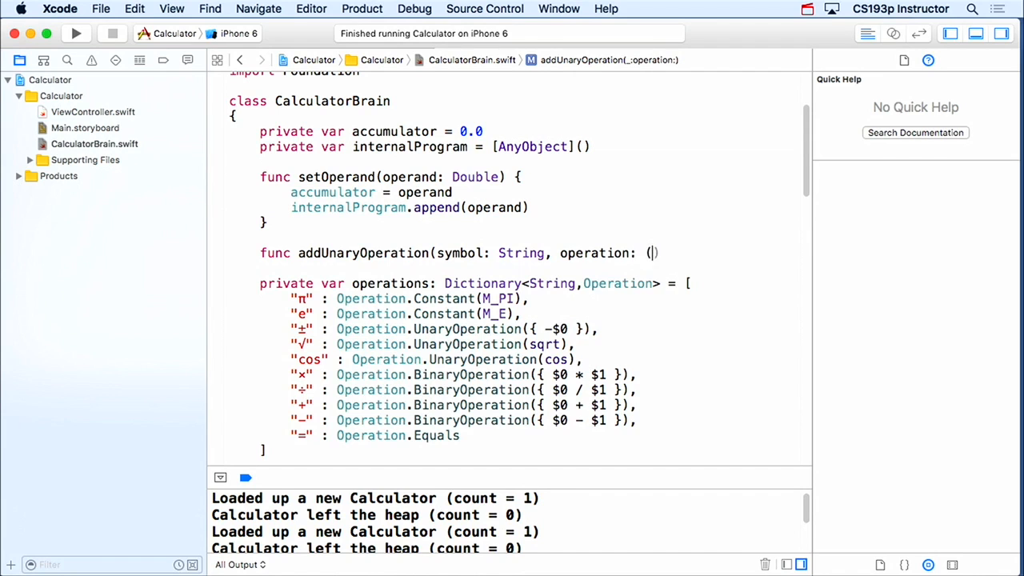
text((Double) -> Double)
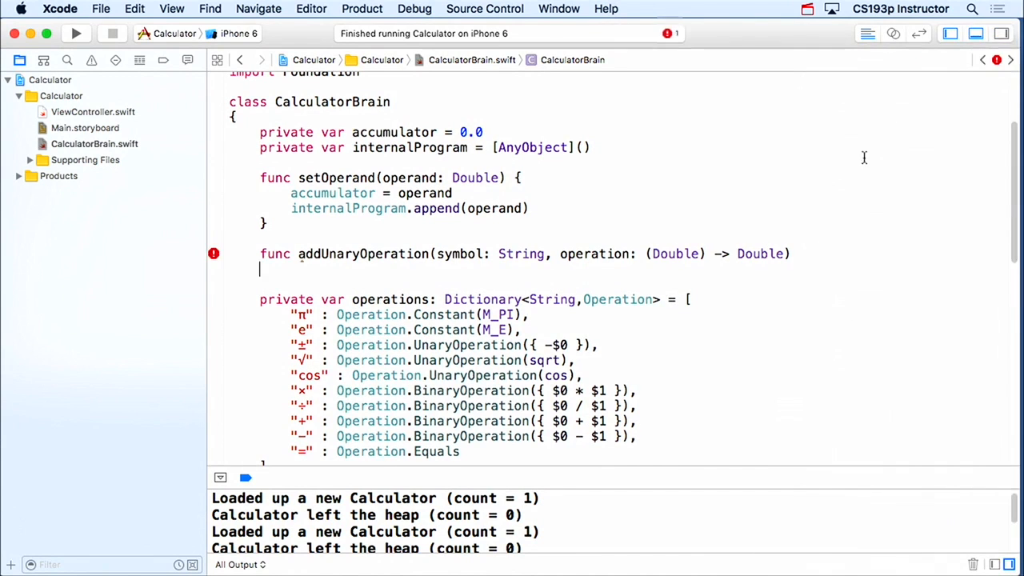
Give it the body operations[symbol] = Operation.UnaryOperation(operation).
text({)
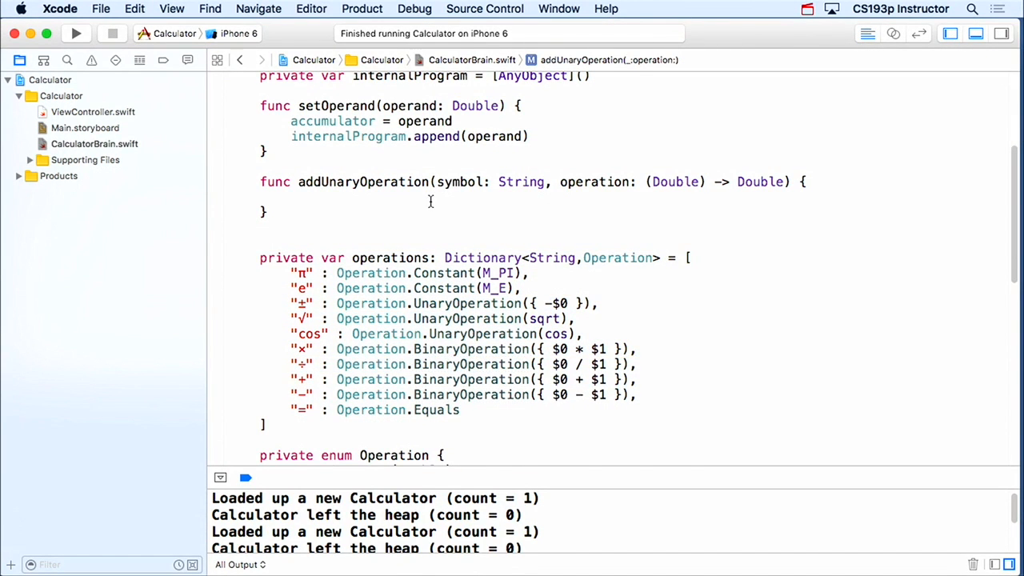
text(operations[symbol])
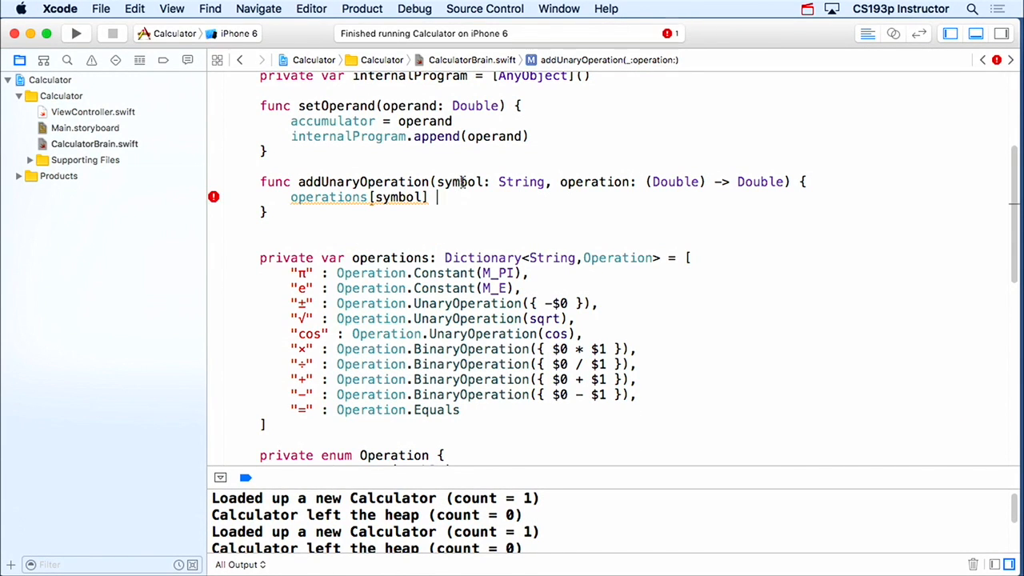
text(=)
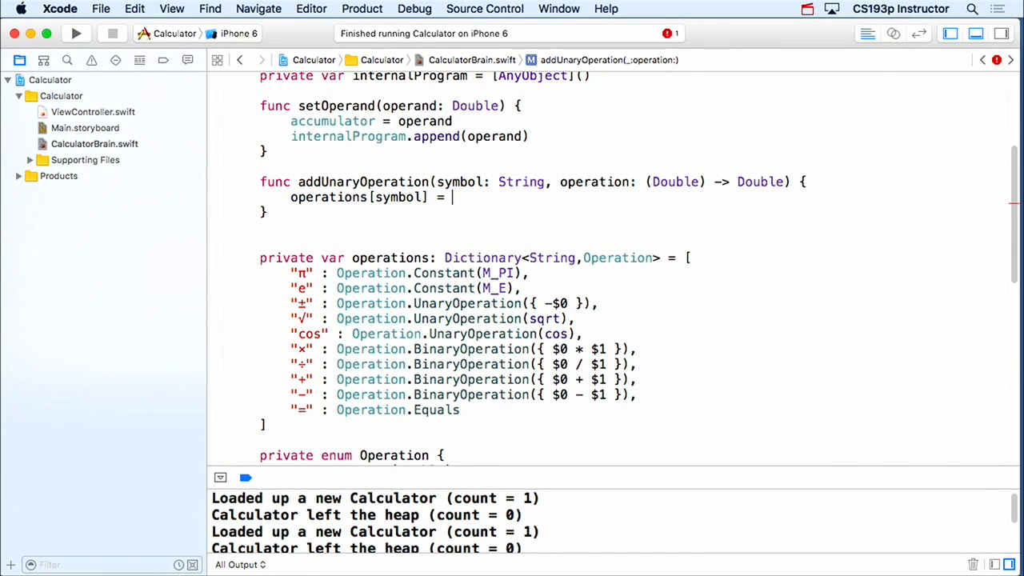
text(operation)
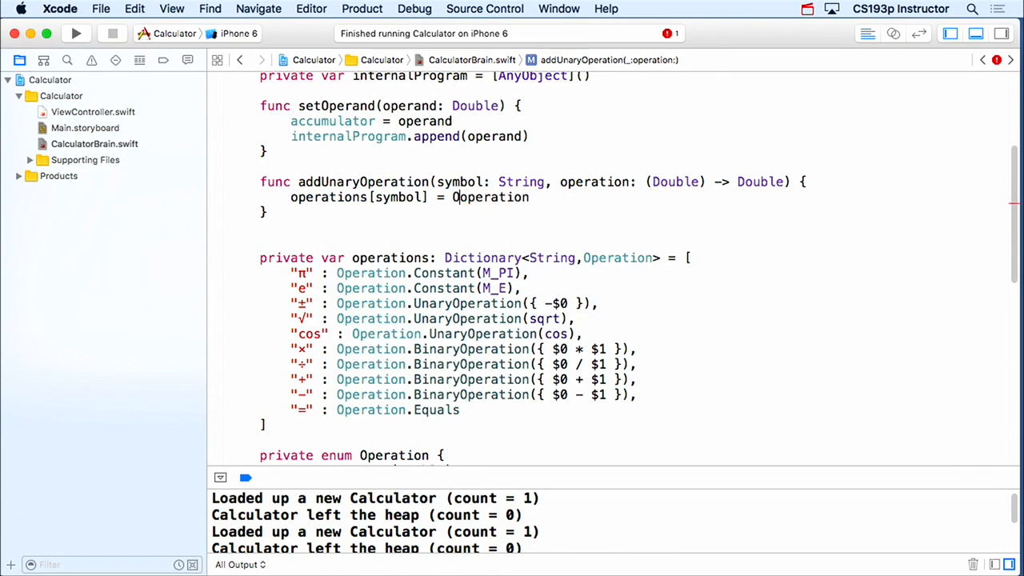
text(.UnaryOperation)
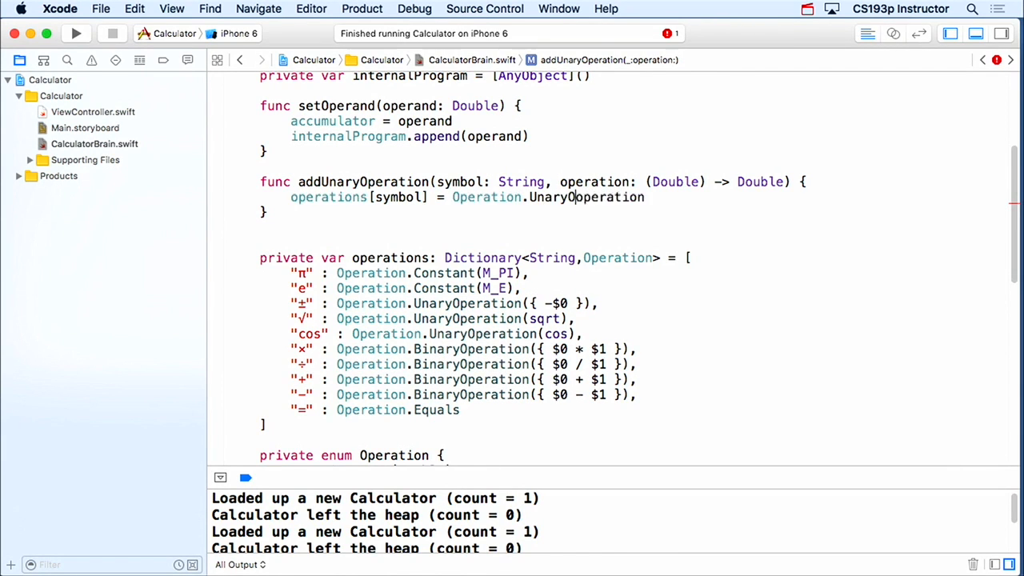
text((operation)
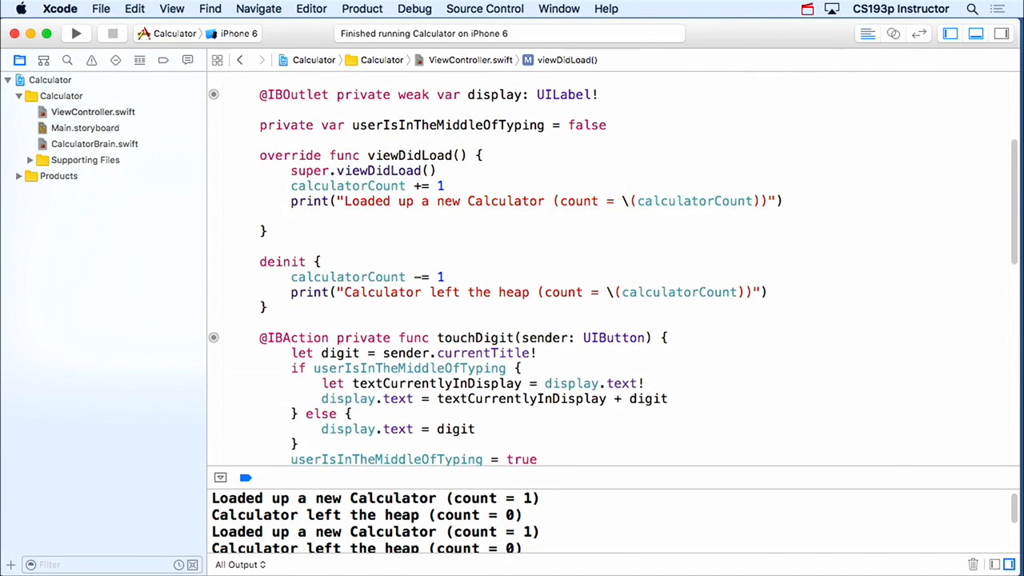
In viewDidLoad, call brain.addUnaryOperation("Z") with a trailing closure.
text(addUna)
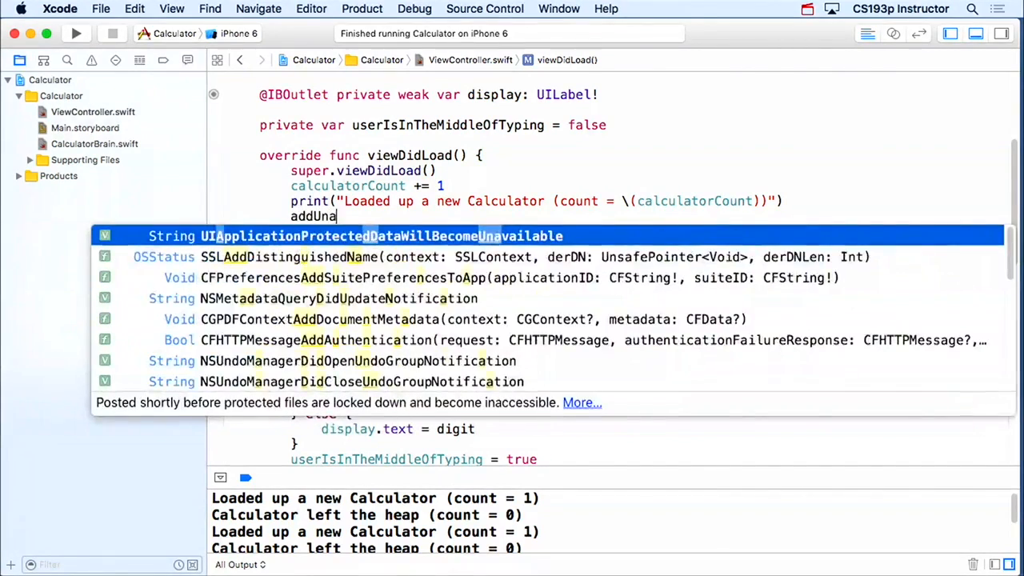
text(UIA)
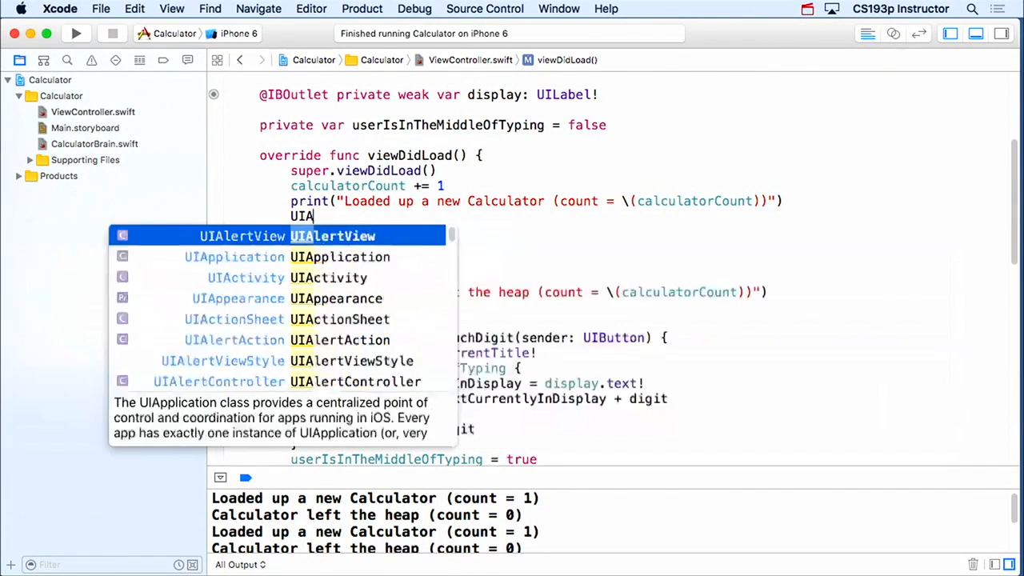
text(brain.a)
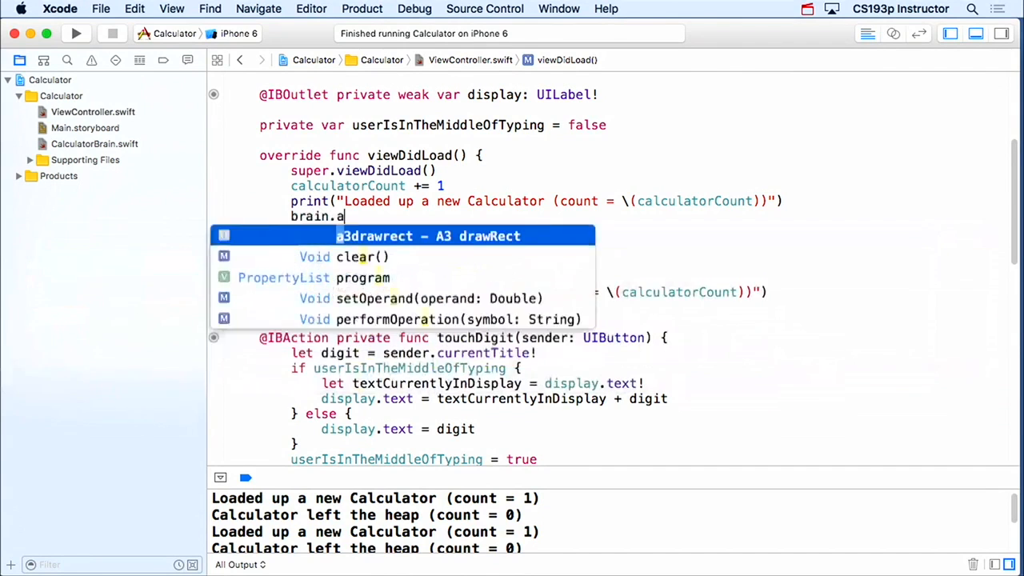
text(ddUnar)
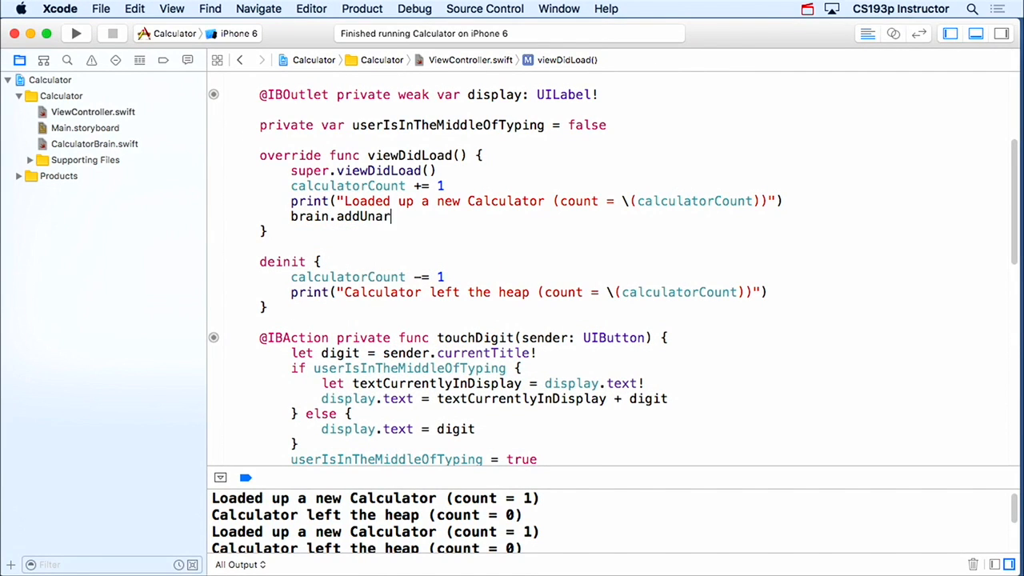
text(yOperat)
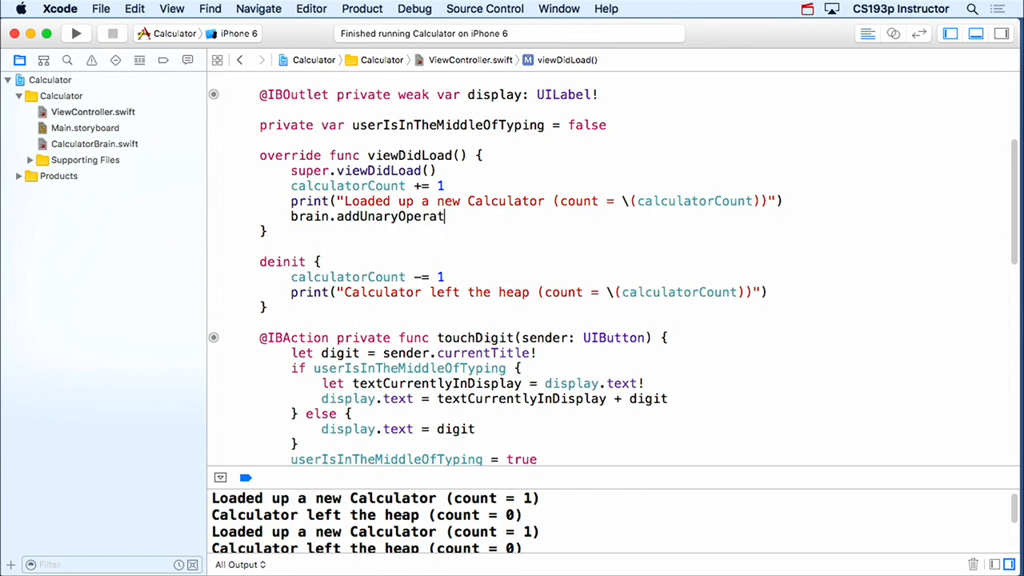
text(ion("Z") {)
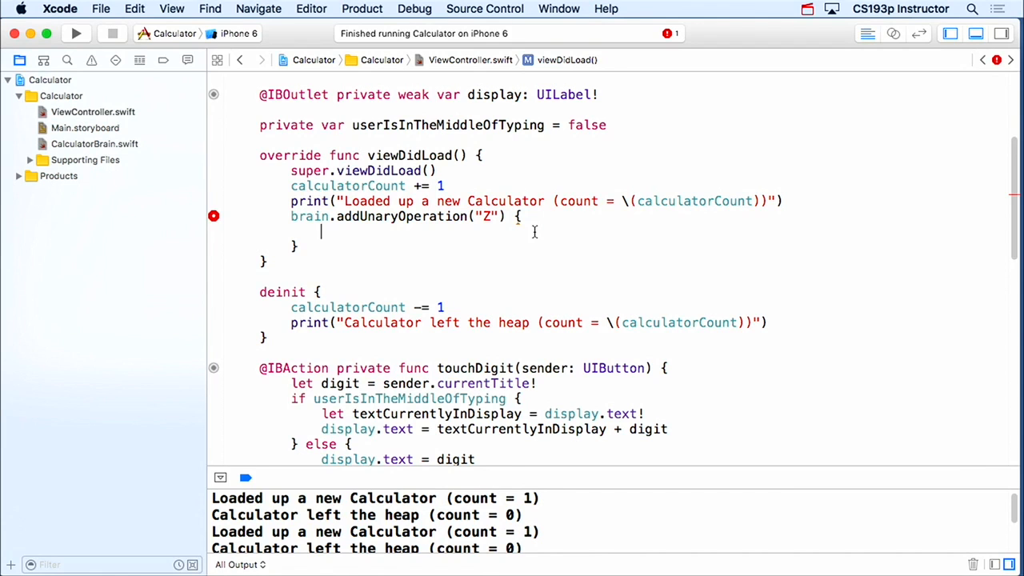
Make the closure set display.textColor to red and return sqrt($0), showing the error.
text(display)
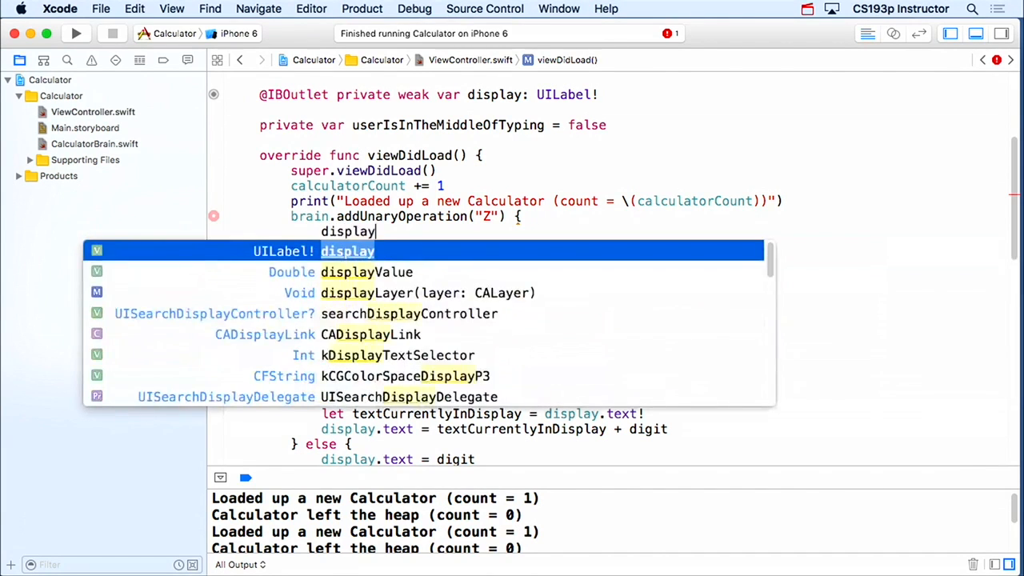
text(.textColor =)
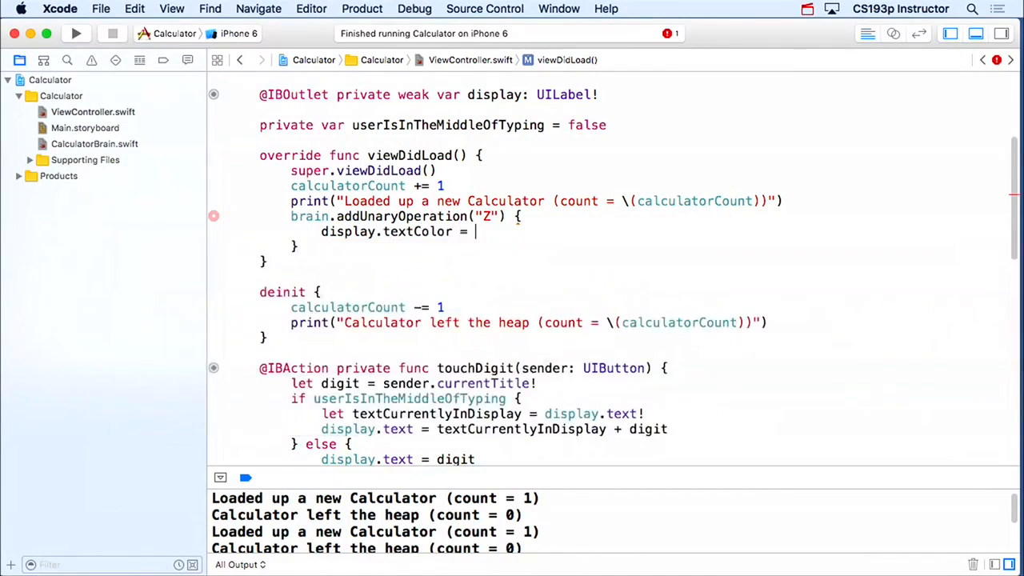
text(UIColor.red)
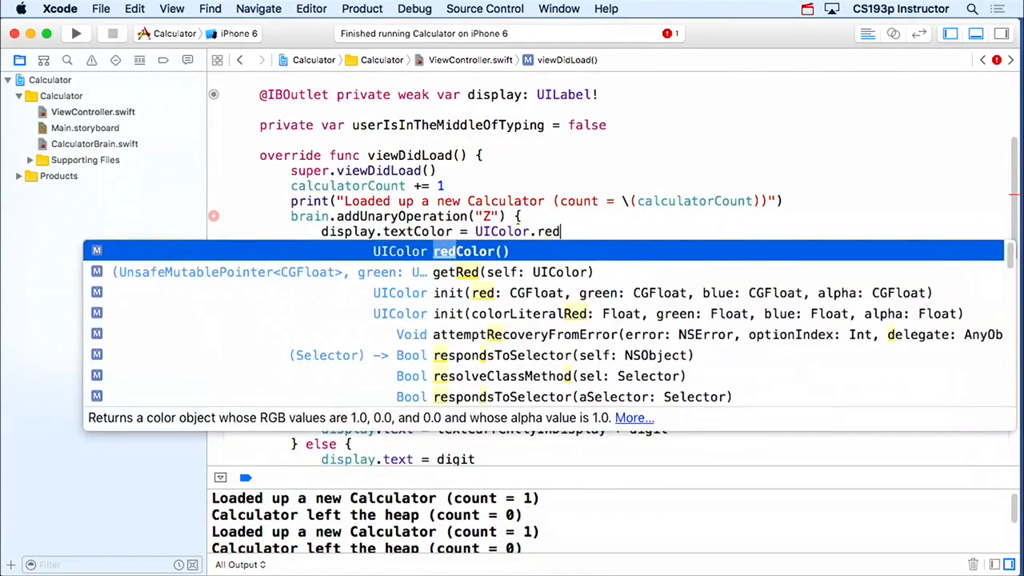
click(472, 251)
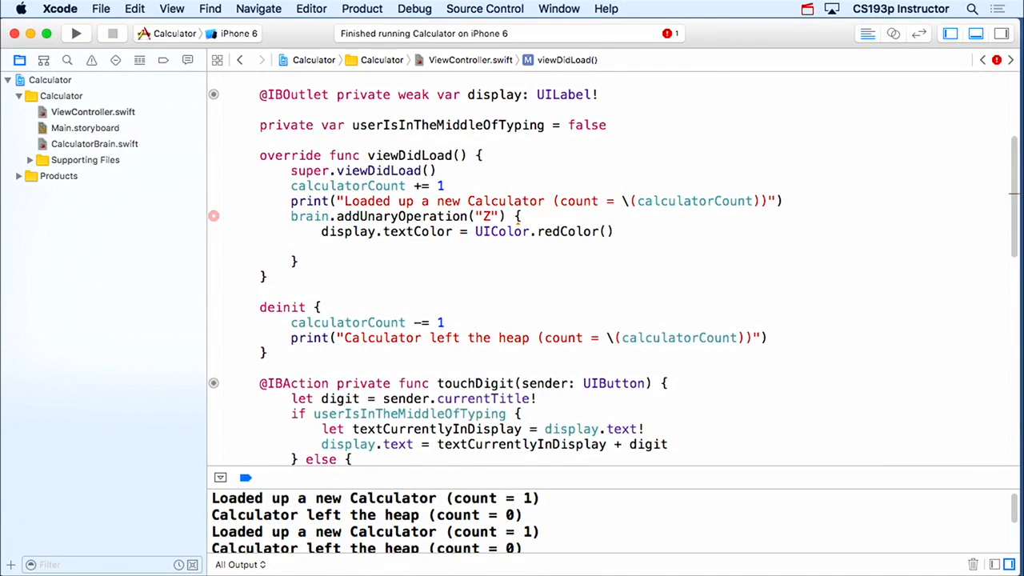
text(return sqrt($0)
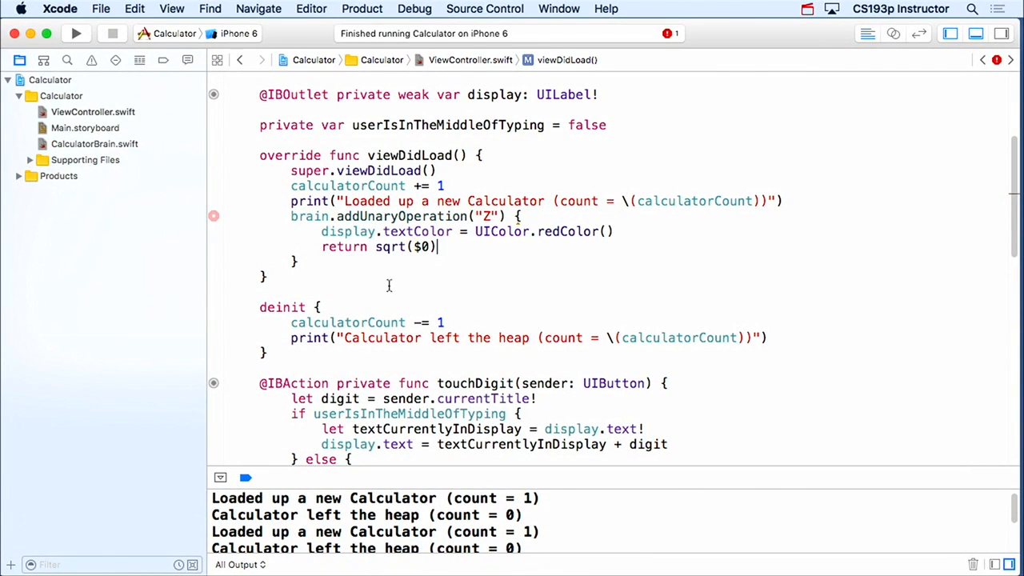
click(214, 231)
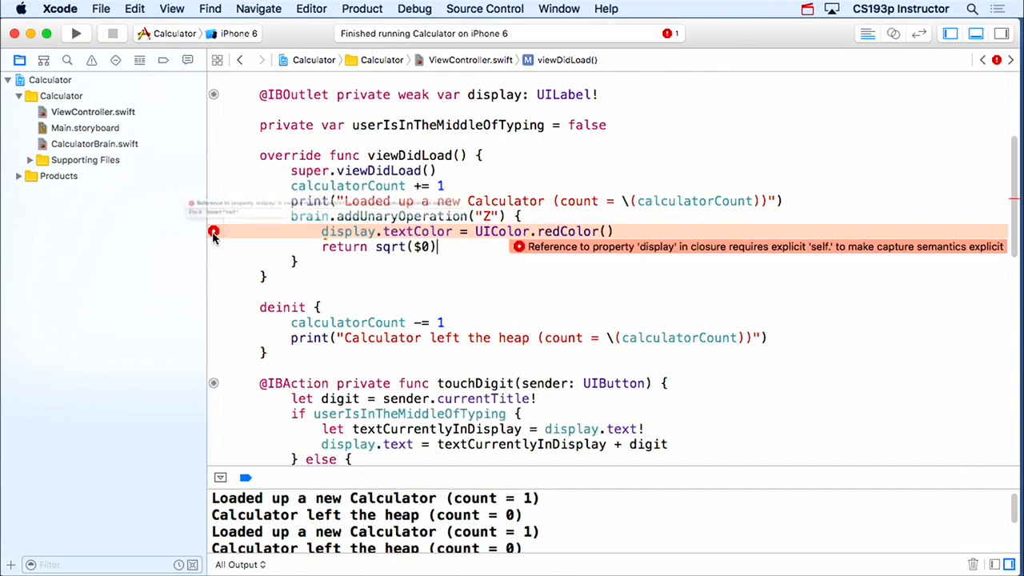
Apply the self.display fix-it to clear the capture error and reopen the storyboard.
click(214, 231)
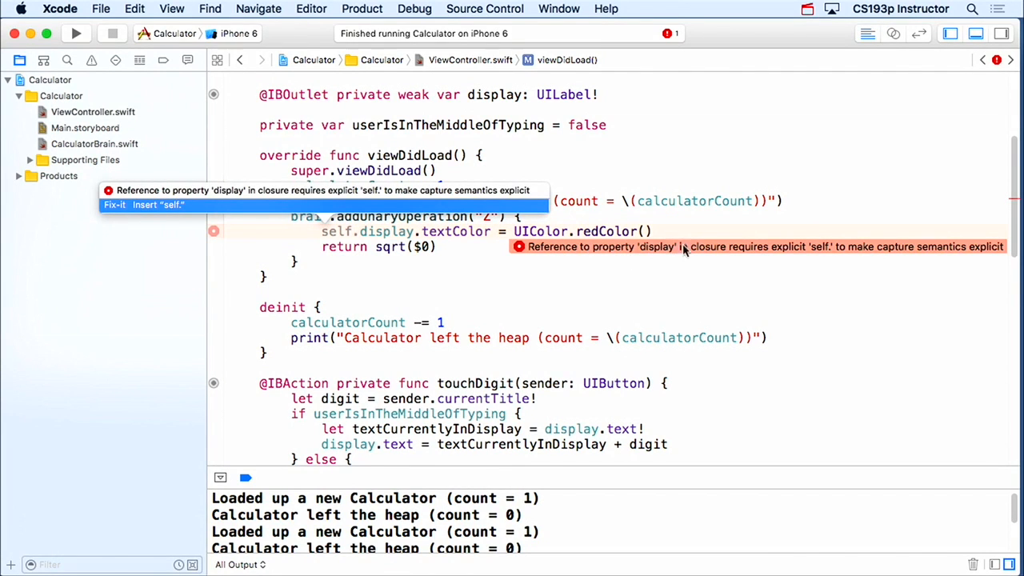
mouse_move(830, 257)
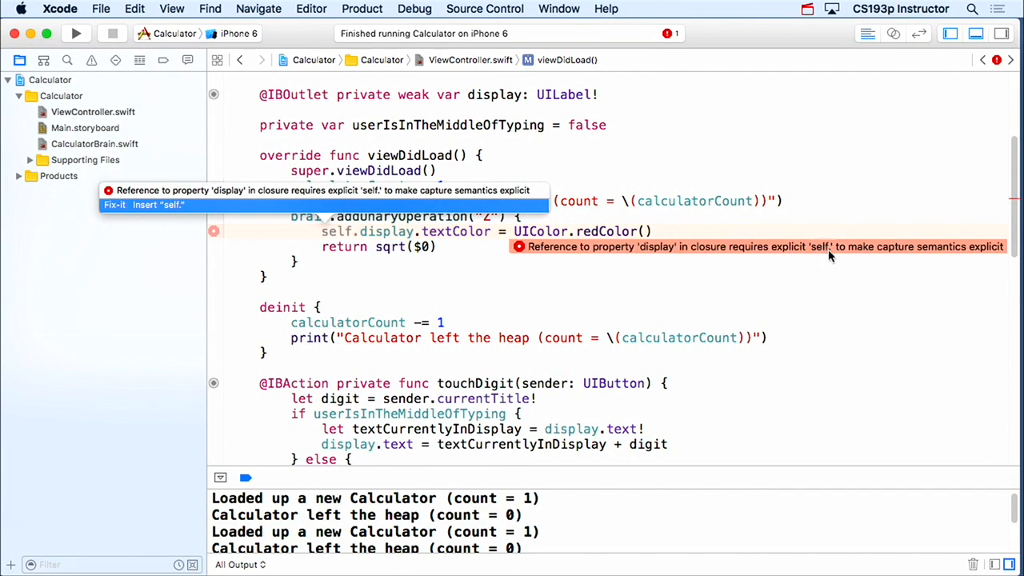
mouse_move(976, 254)
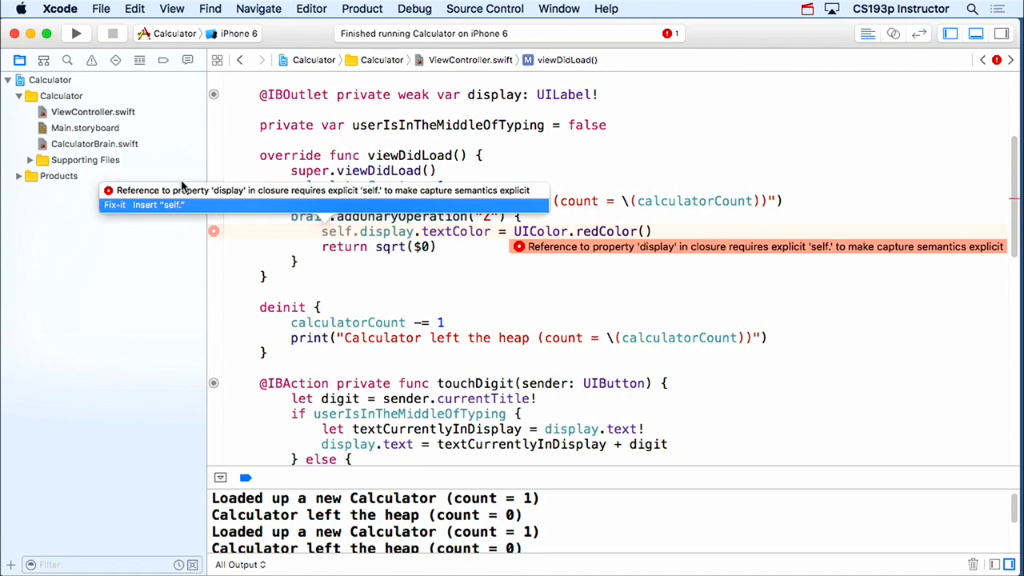
mouse_move(156, 210)
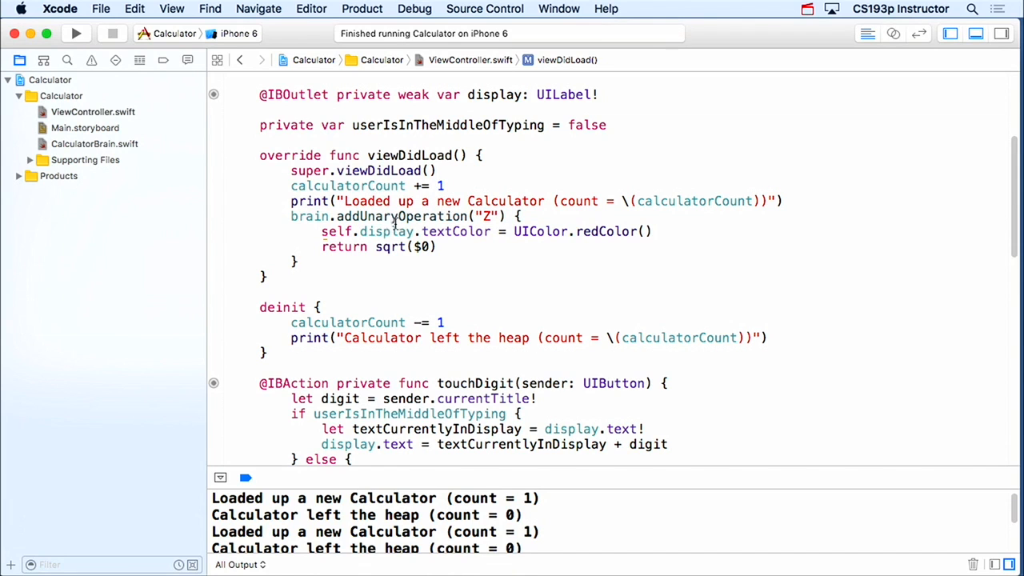
click(84, 127)
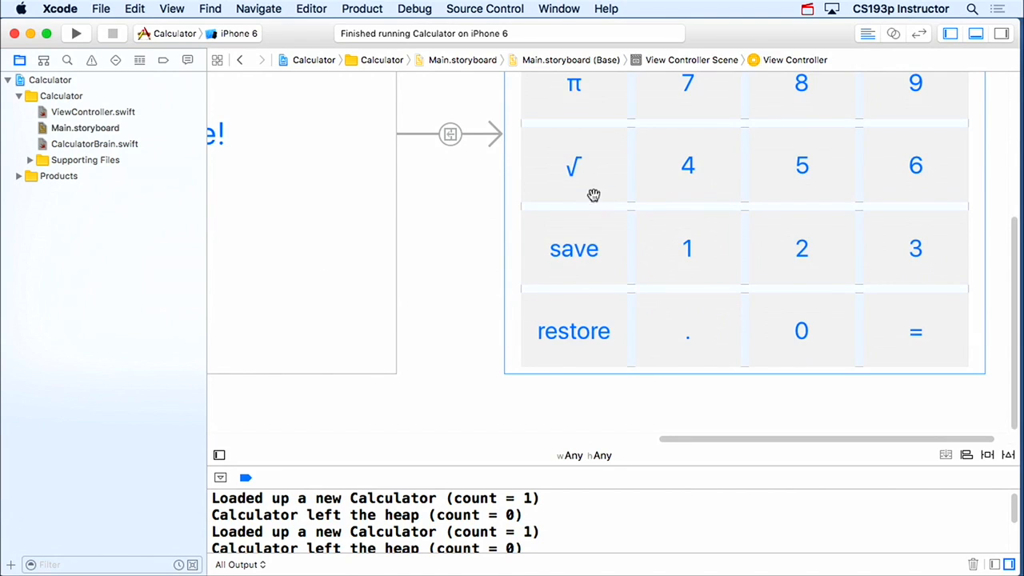
Select the √ key in Main.storyboard, retitle it Z, and run the app in the iPhone 6 Simulator.
click(574, 165)
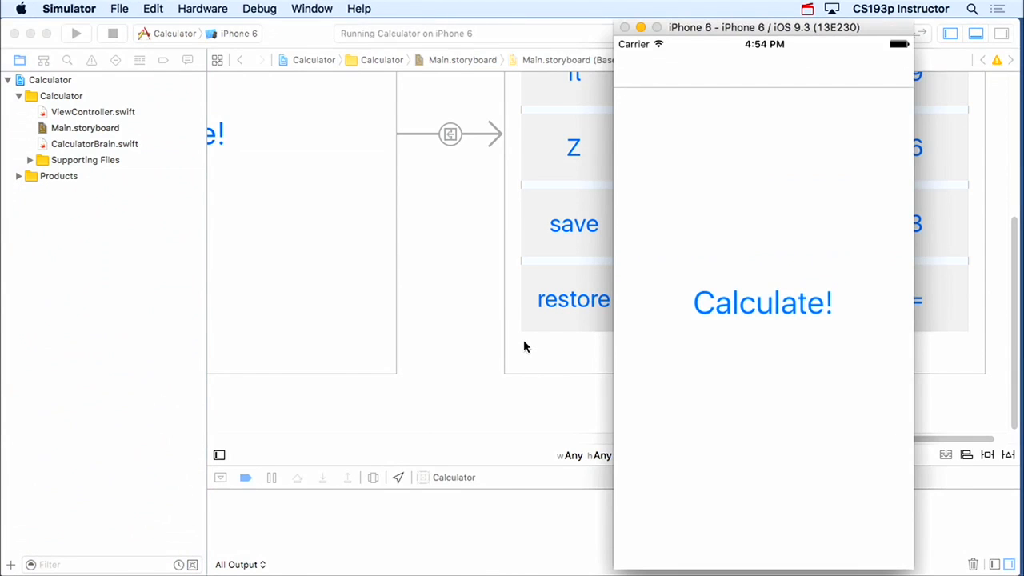
mouse_move(752, 269)
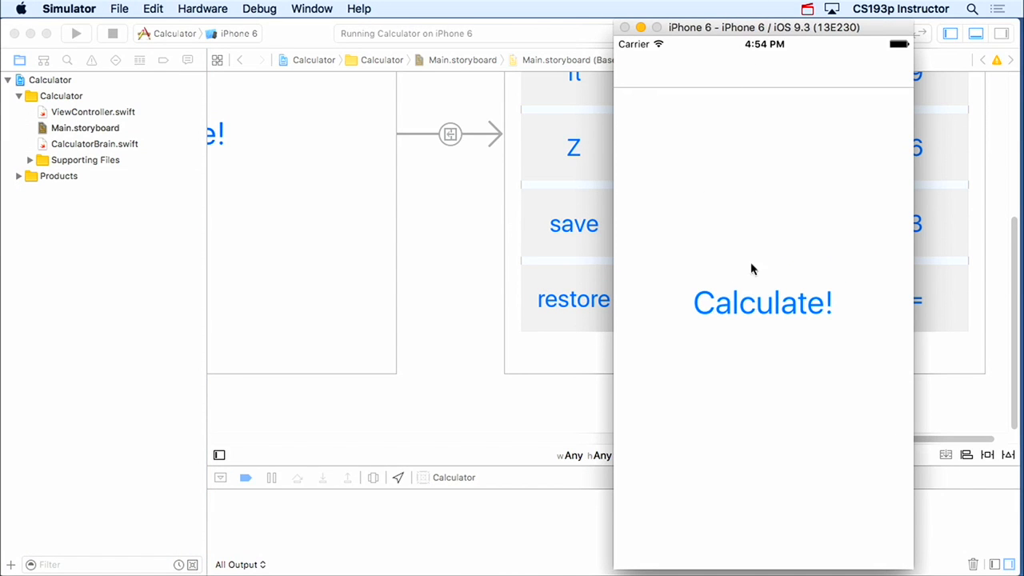
Open the Calculator screen, apply Z for a red 9.0, and go Back repeatedly; counts rise to 5.
click(762, 303)
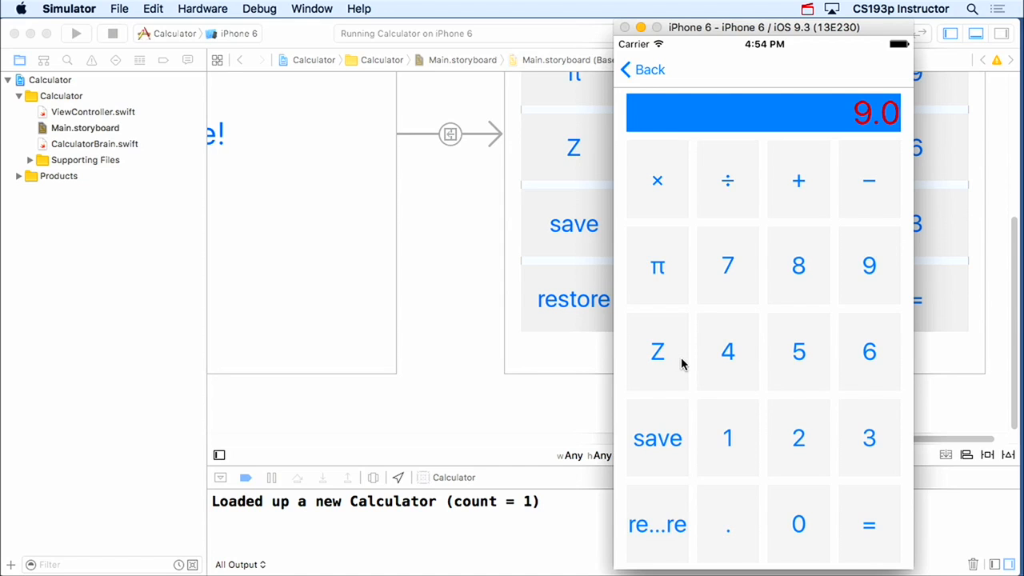
mouse_move(636, 70)
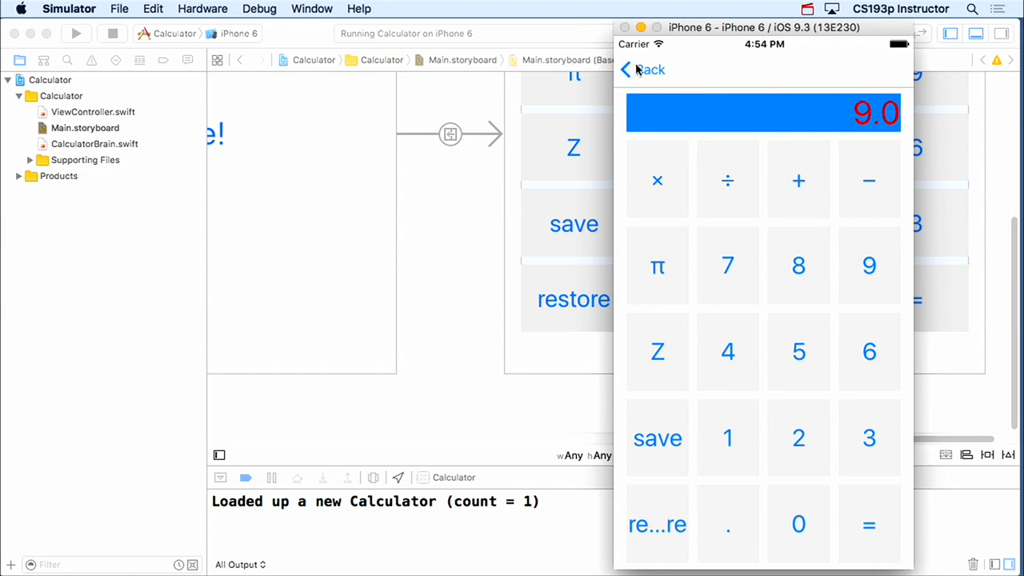
click(642, 70)
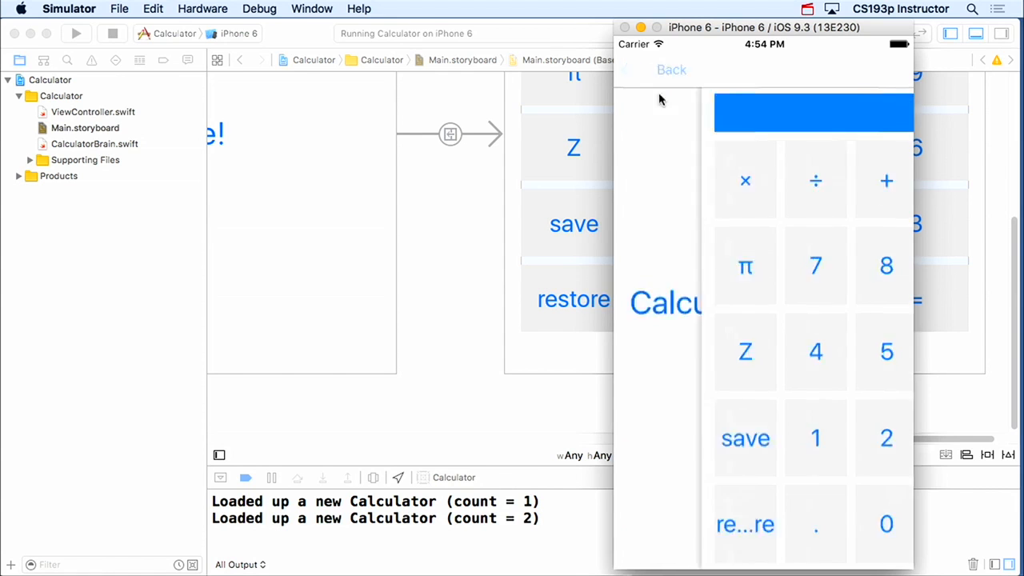
click(671, 70)
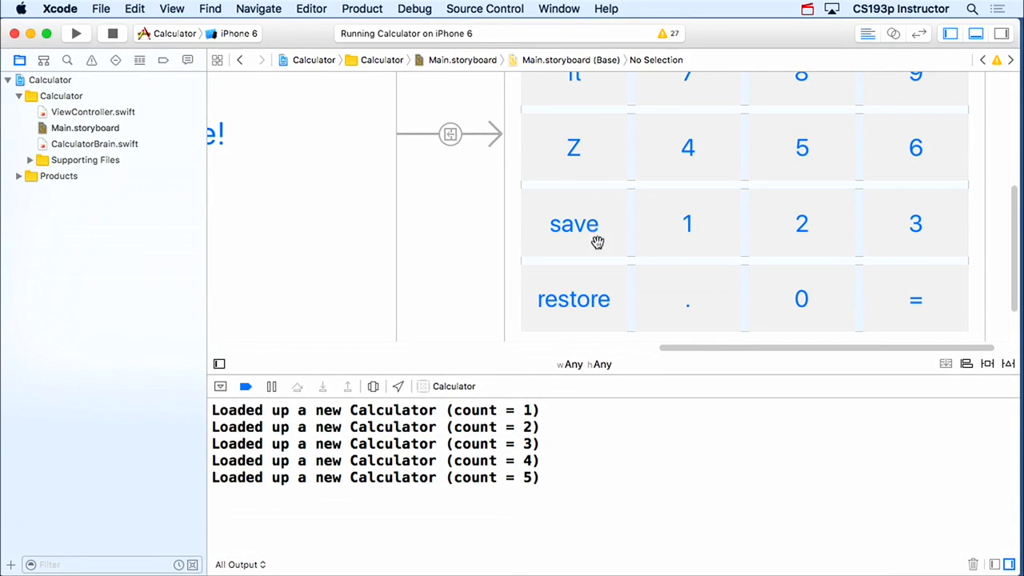
mouse_move(627, 251)
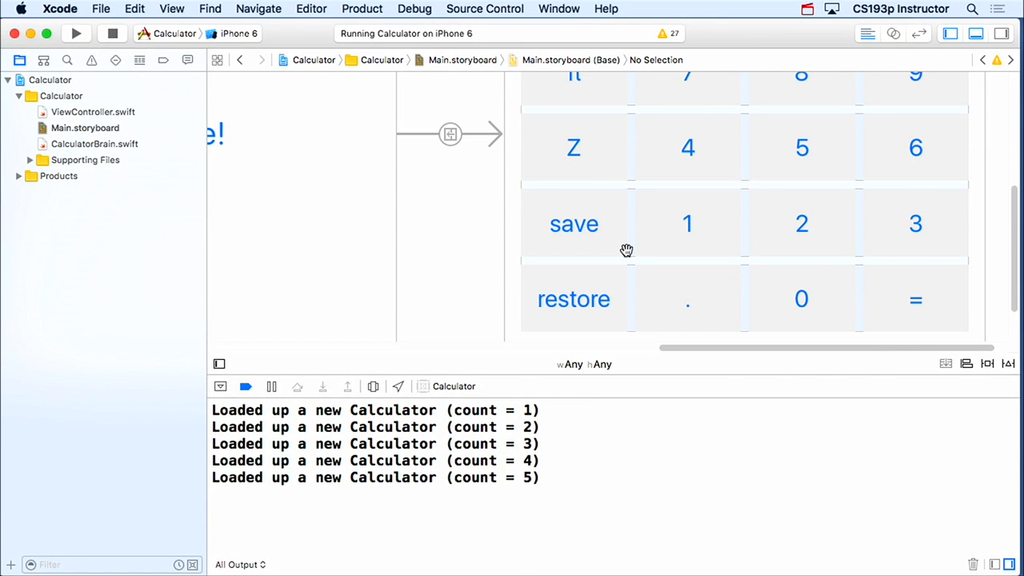
In ViewController.swift, add [unowned me = self] to the Z closure, set me.display.textColor, and rerun.
click(93, 111)
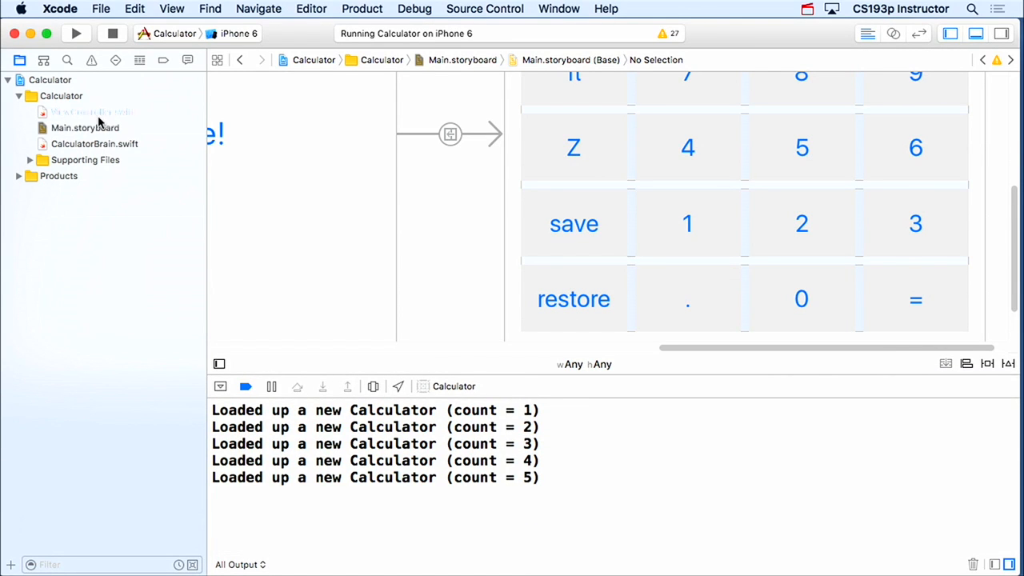
click(92, 111)
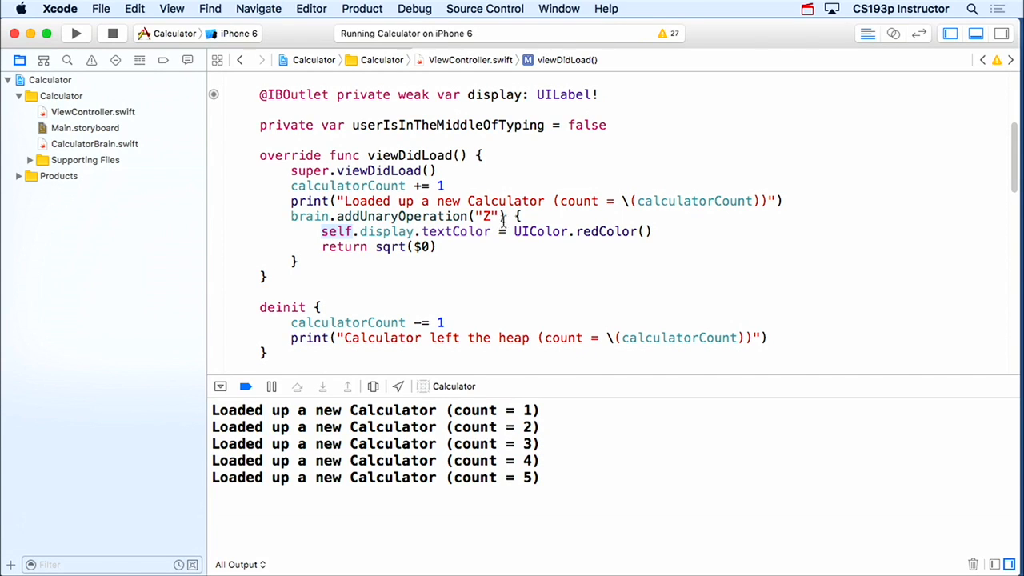
text([)
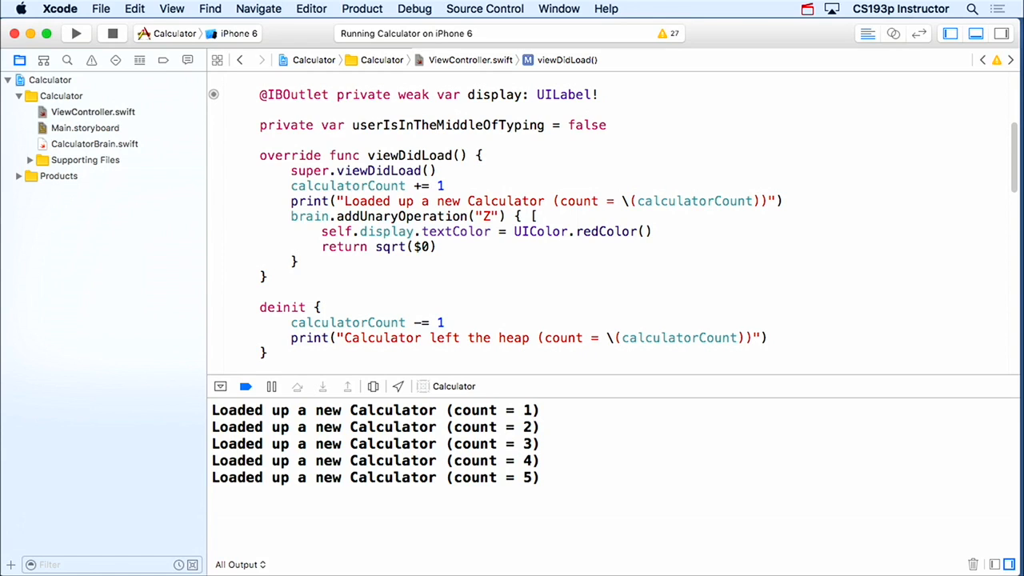
text(unowned me = self ] in)
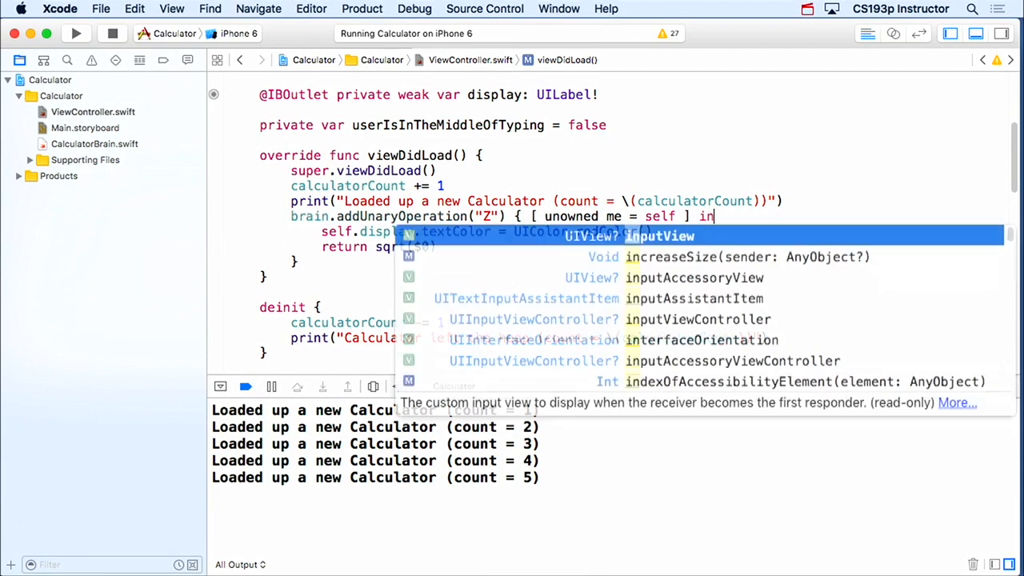
key(escape)
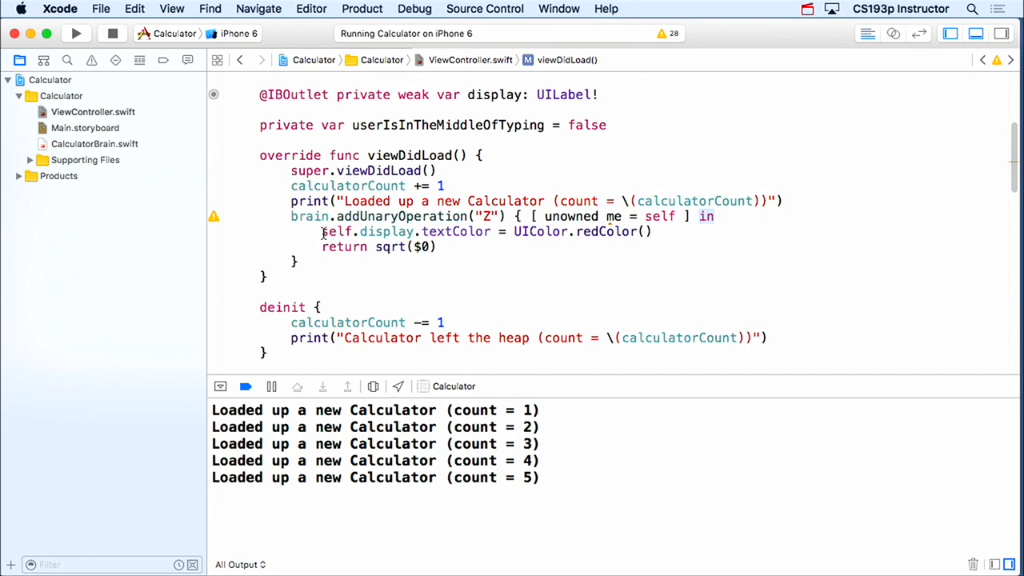
text(me)
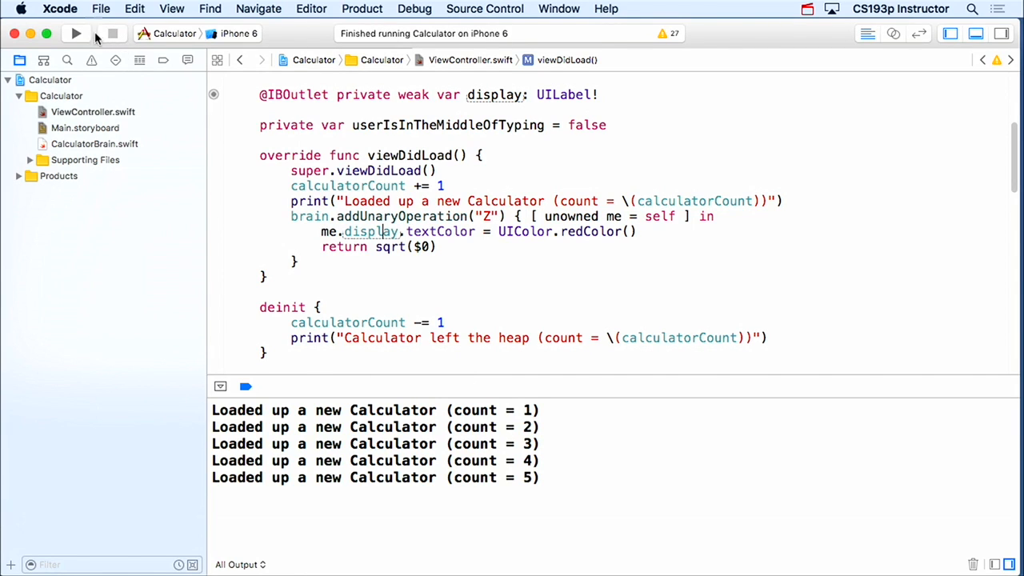
click(75, 32)
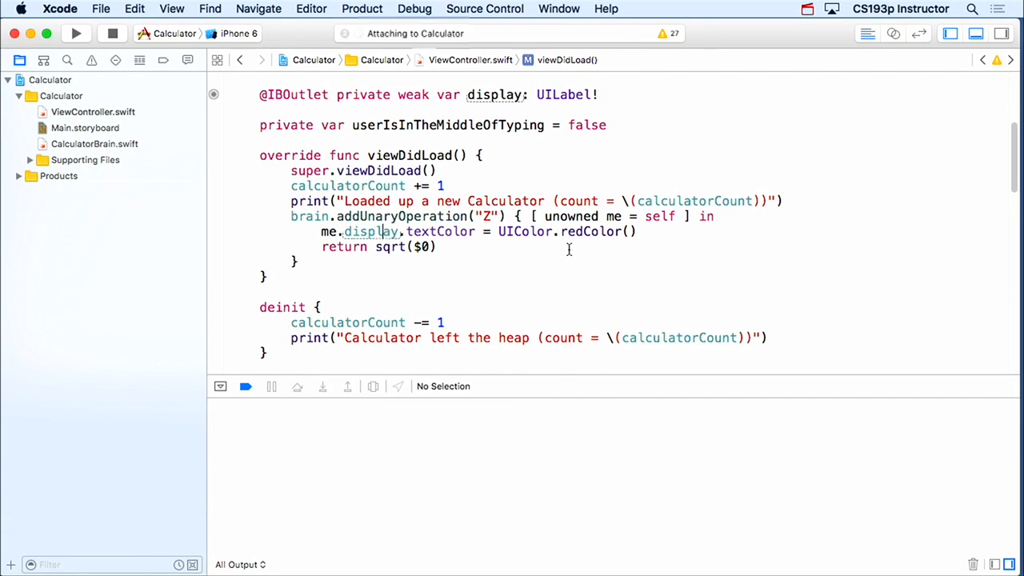
Rerun, open the Calculator and go Back; console logs each leaving the heap, count returns to 0.
click(76, 32)
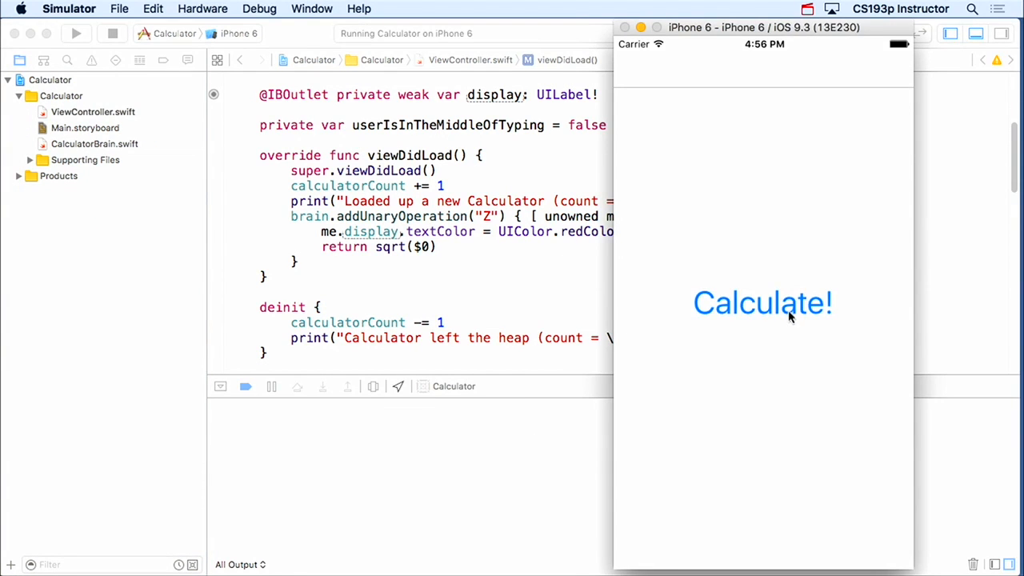
click(763, 303)
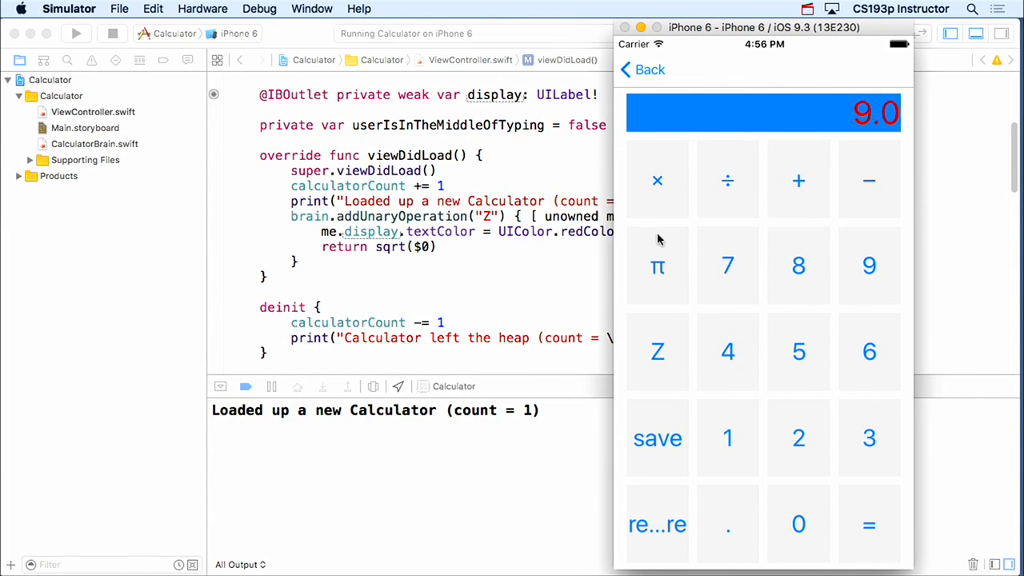
click(643, 70)
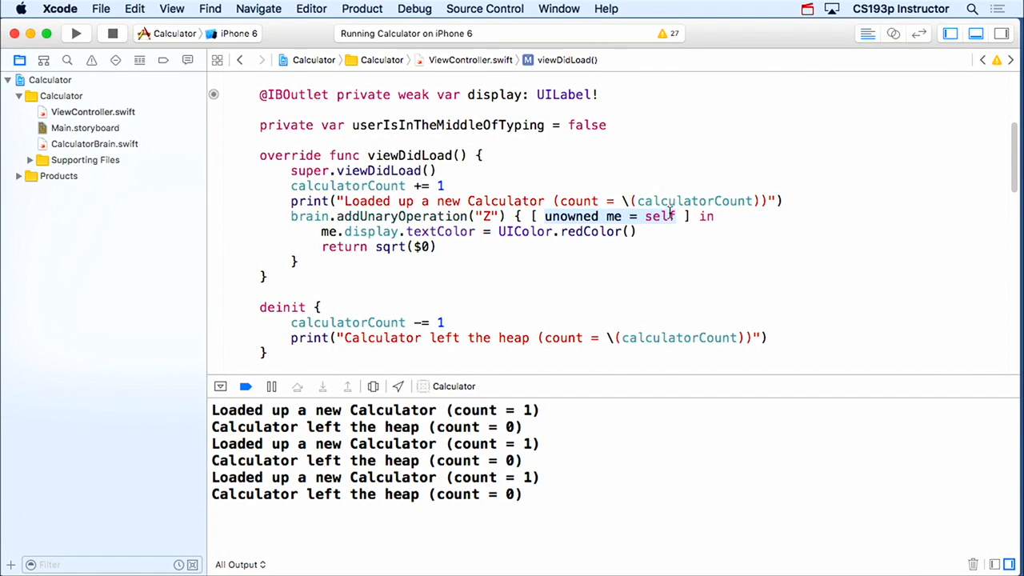
Change the capture to [weak weakSelf = self] and set weakSelf?.display.textColor to red.
text(weak weakSelf)
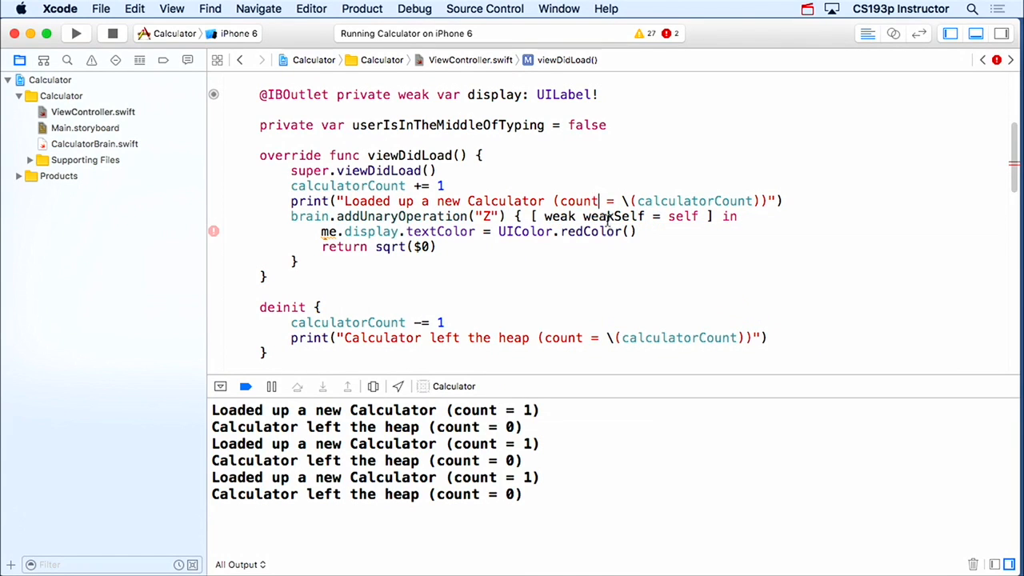
double_click(613, 216)
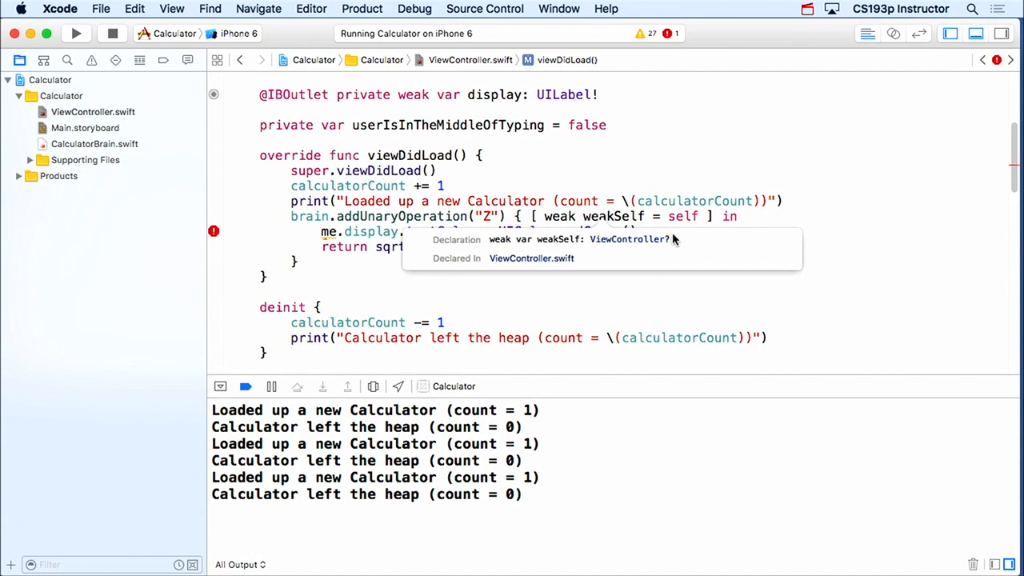
mouse_move(635, 250)
text(weakSelf)
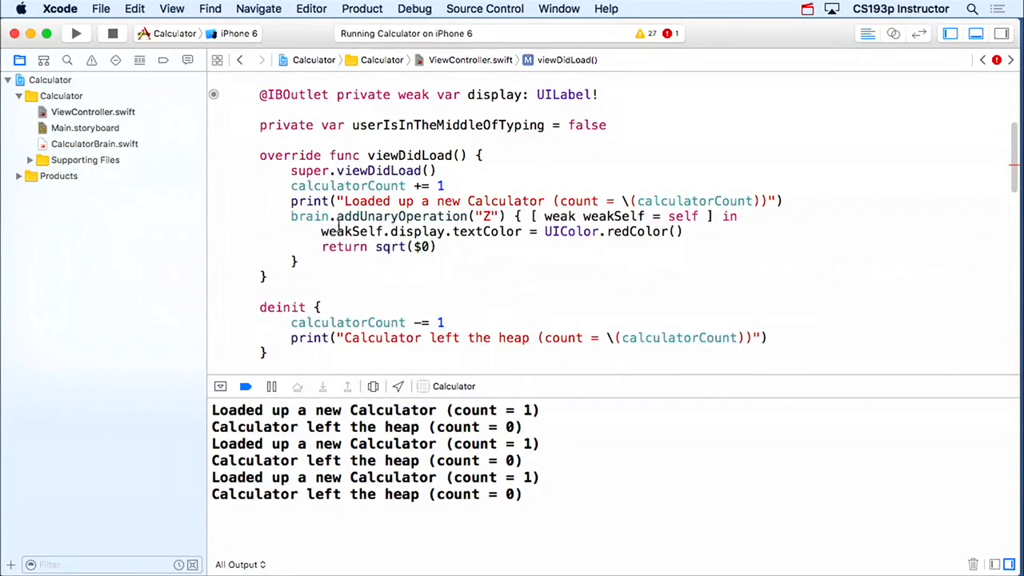
click(213, 231)
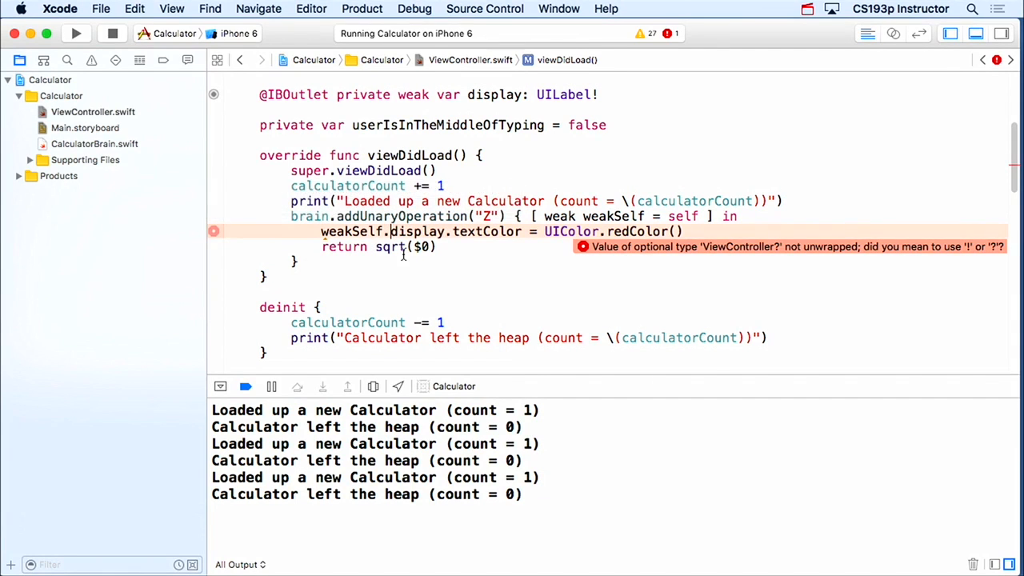
text(?)
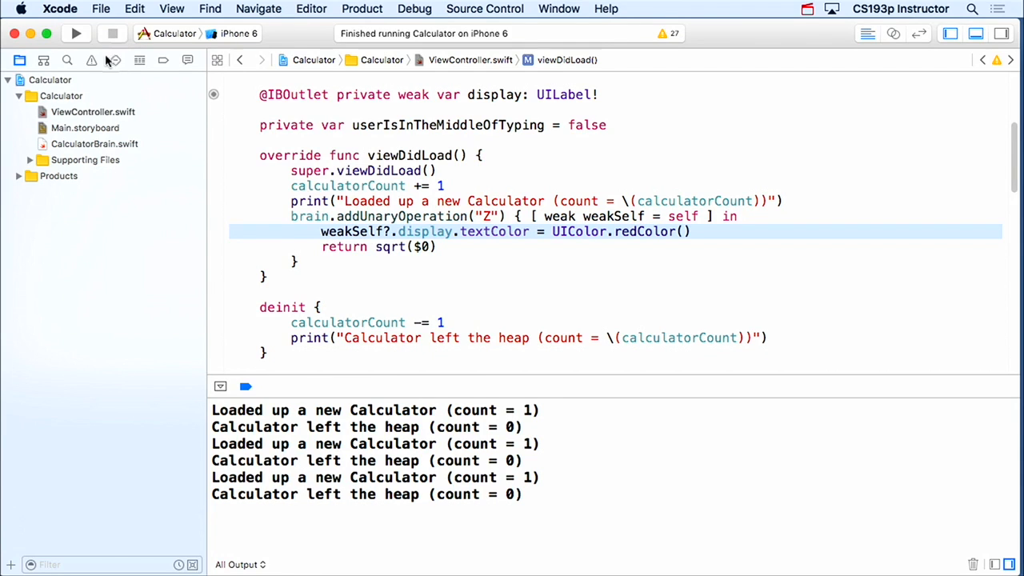
Rerun the app, open the Calculator, and press Z to get a red 9.0 display.
click(75, 33)
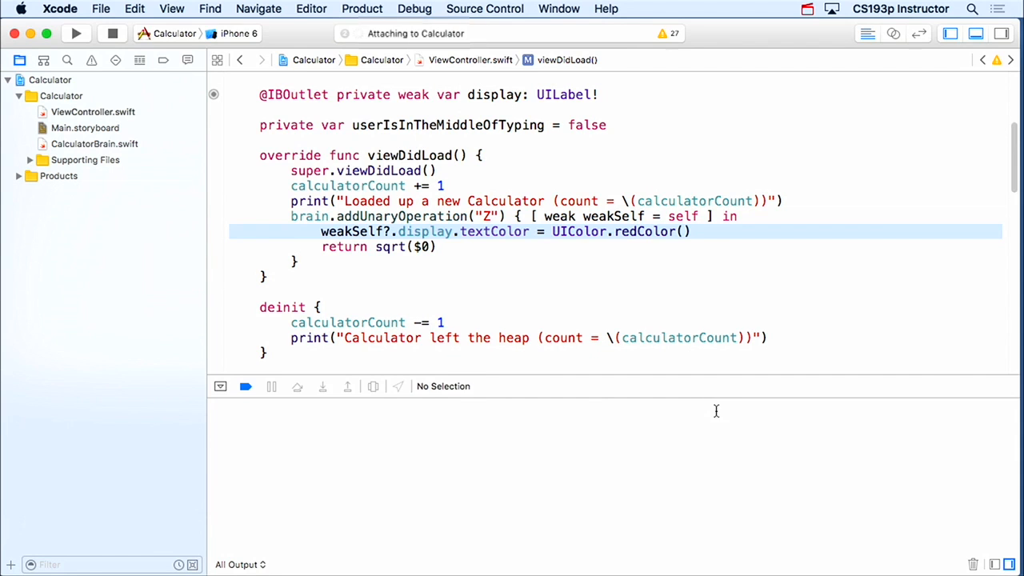
click(76, 33)
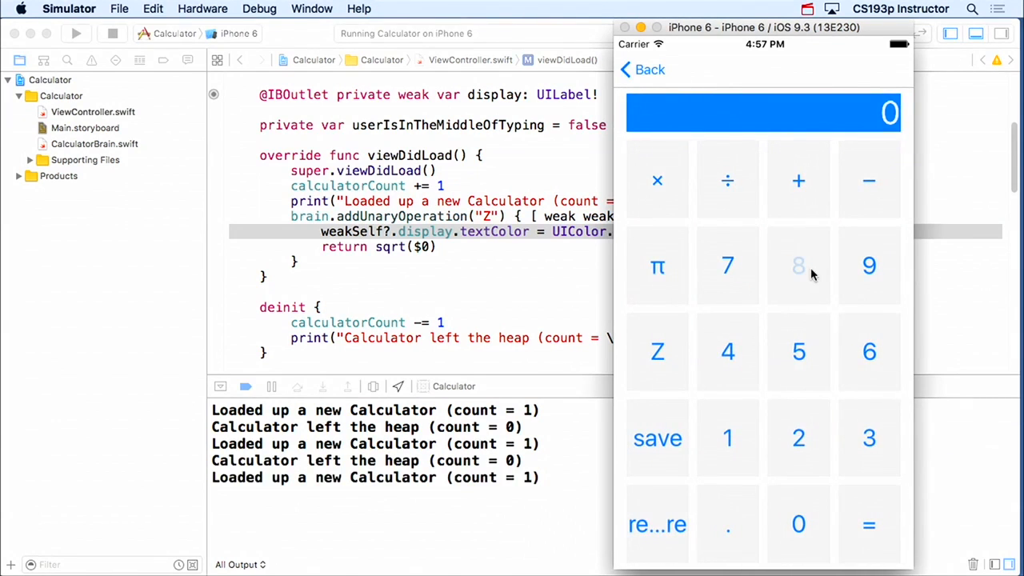
click(798, 266)
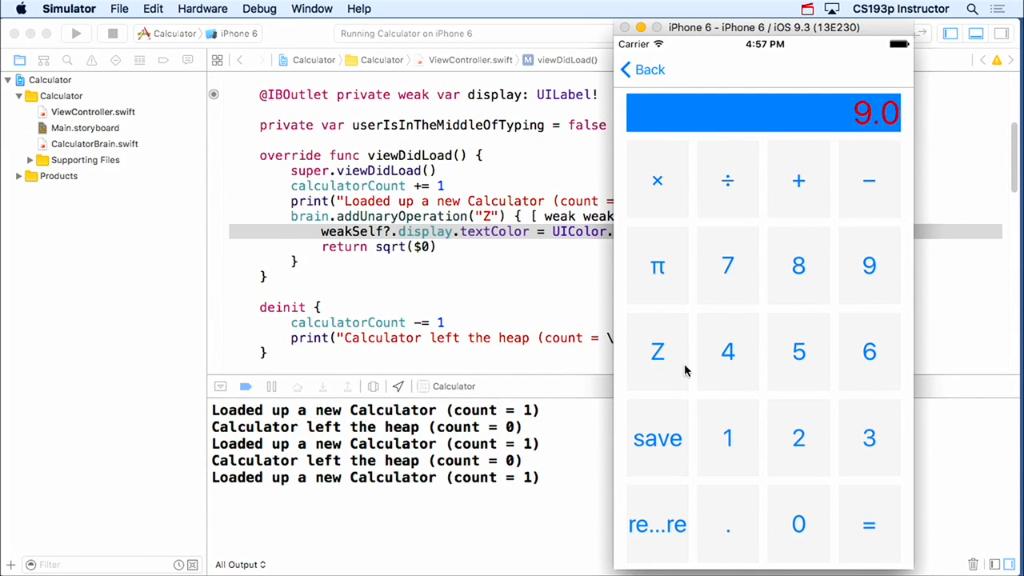